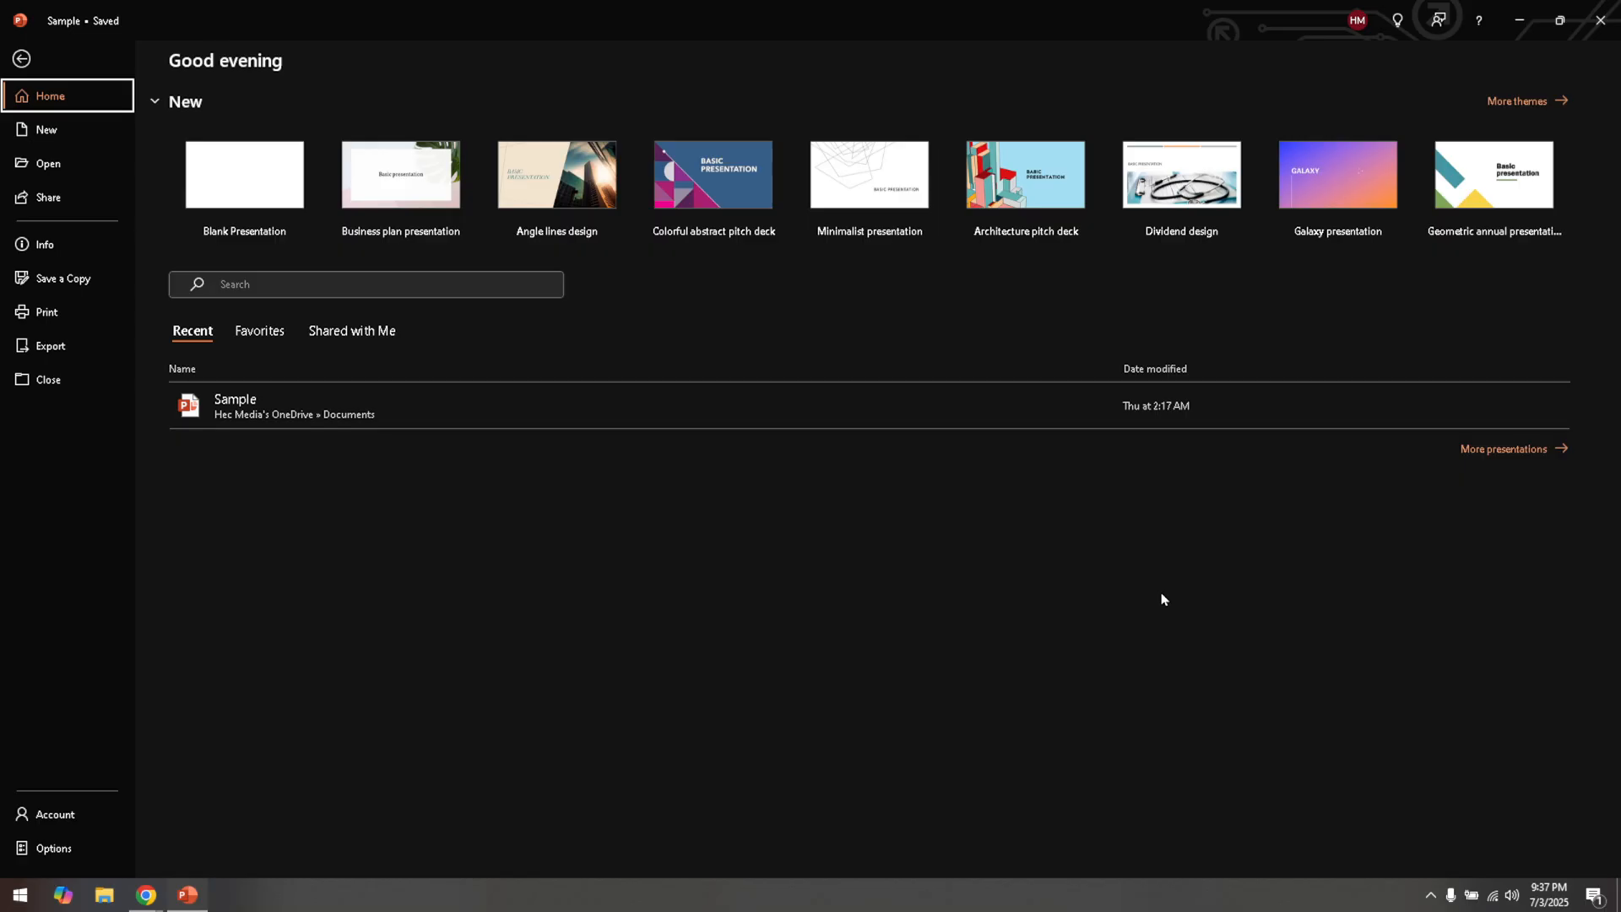
mouse_move(825, 623)
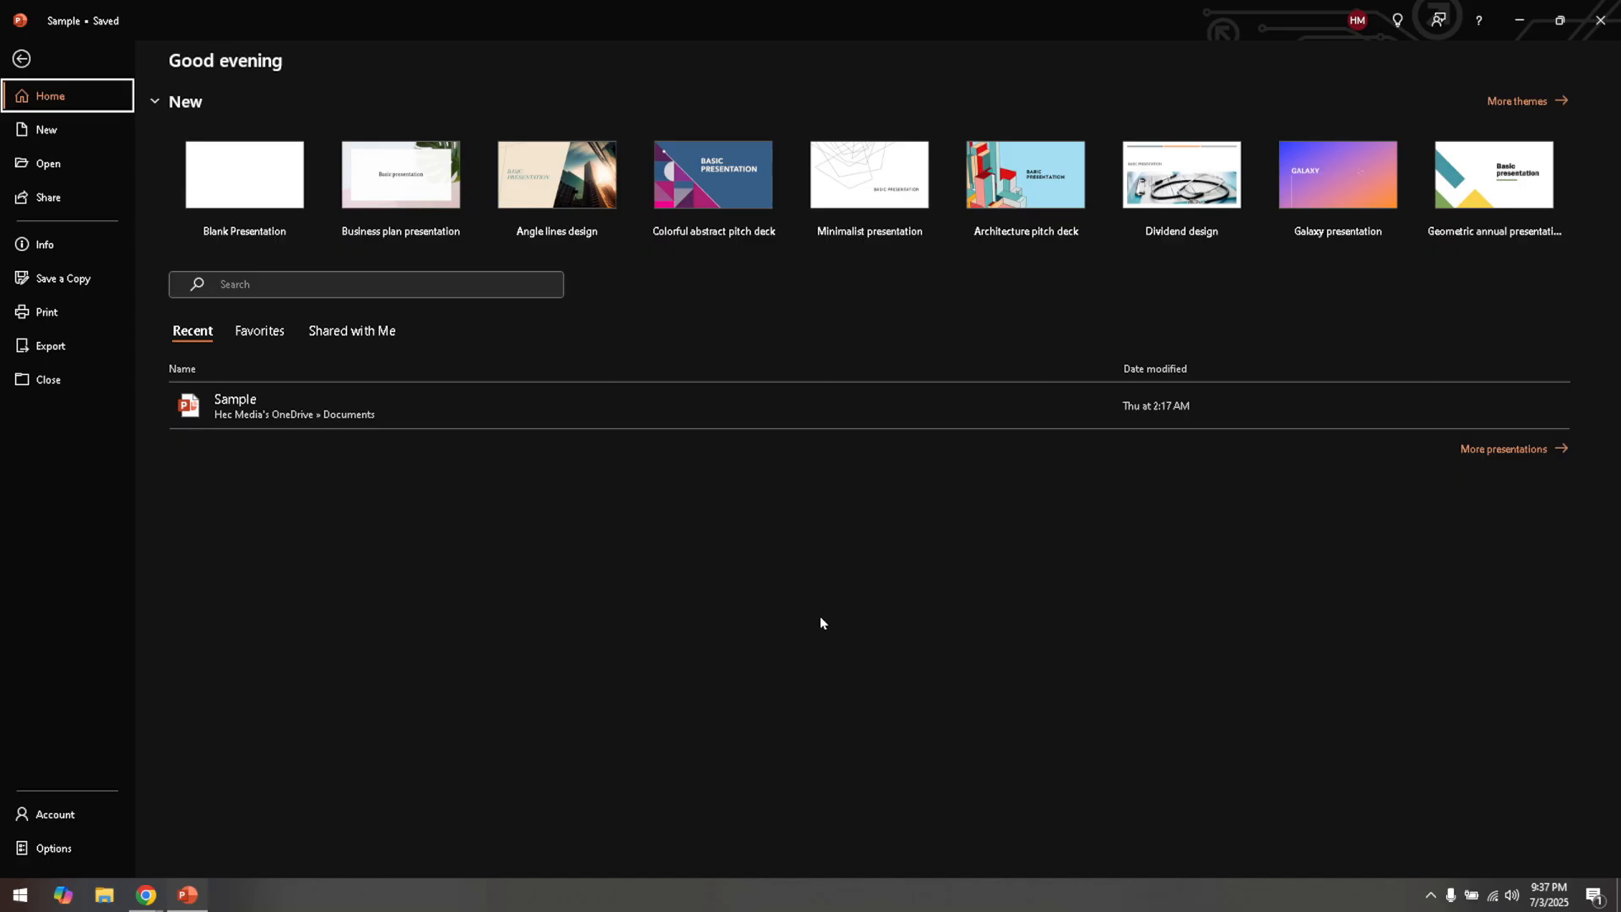
mouse_move(807, 624)
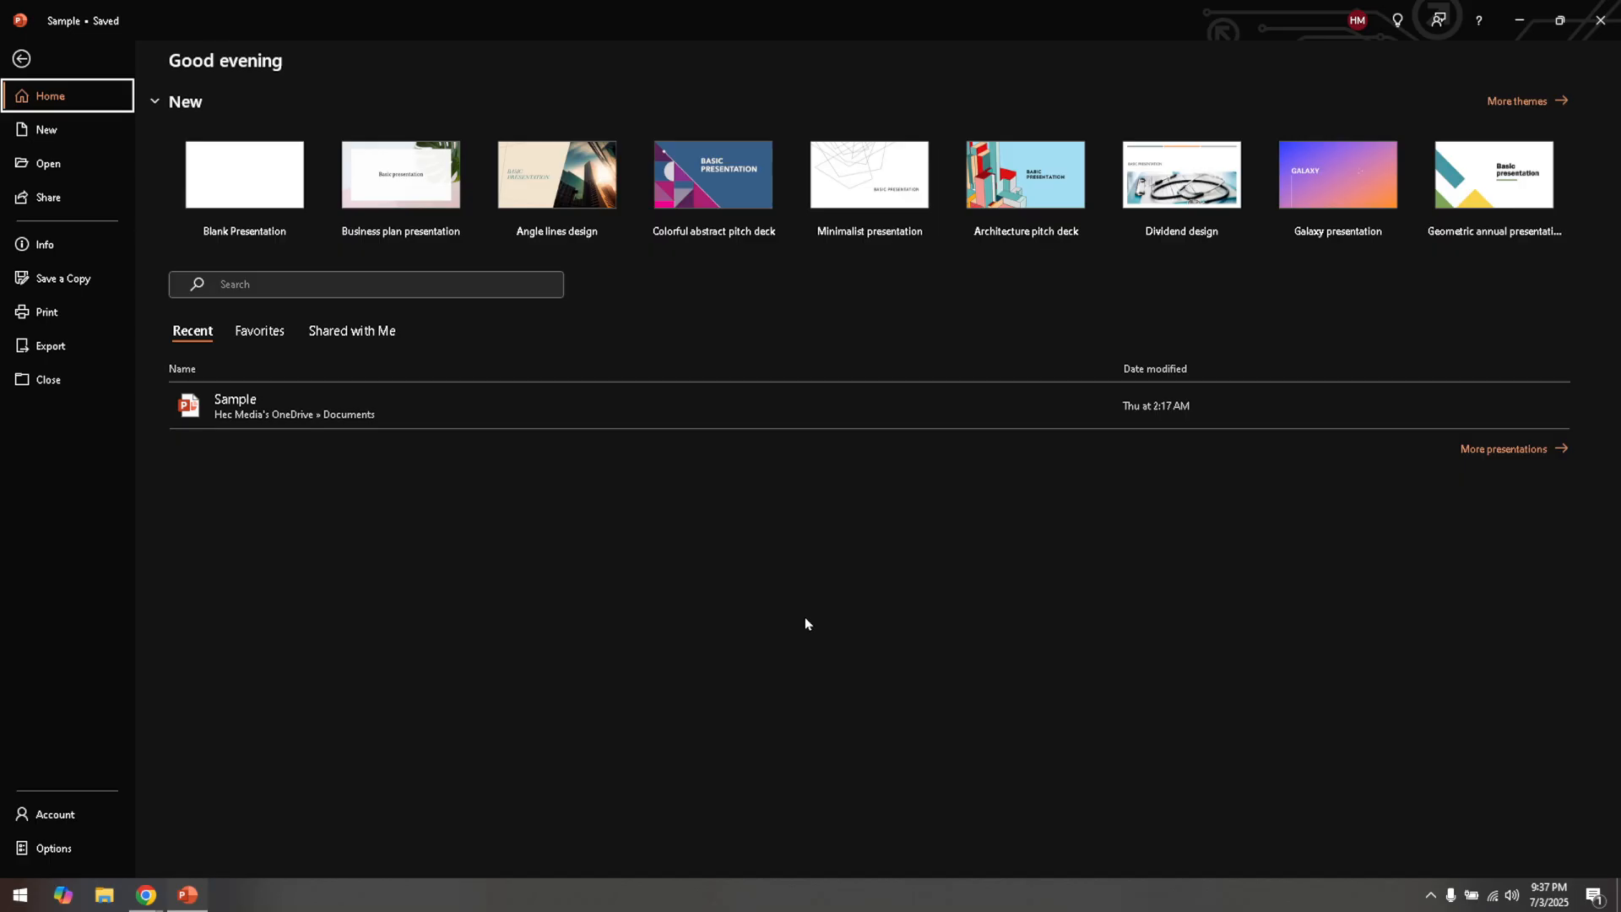
mouse_move(830, 609)
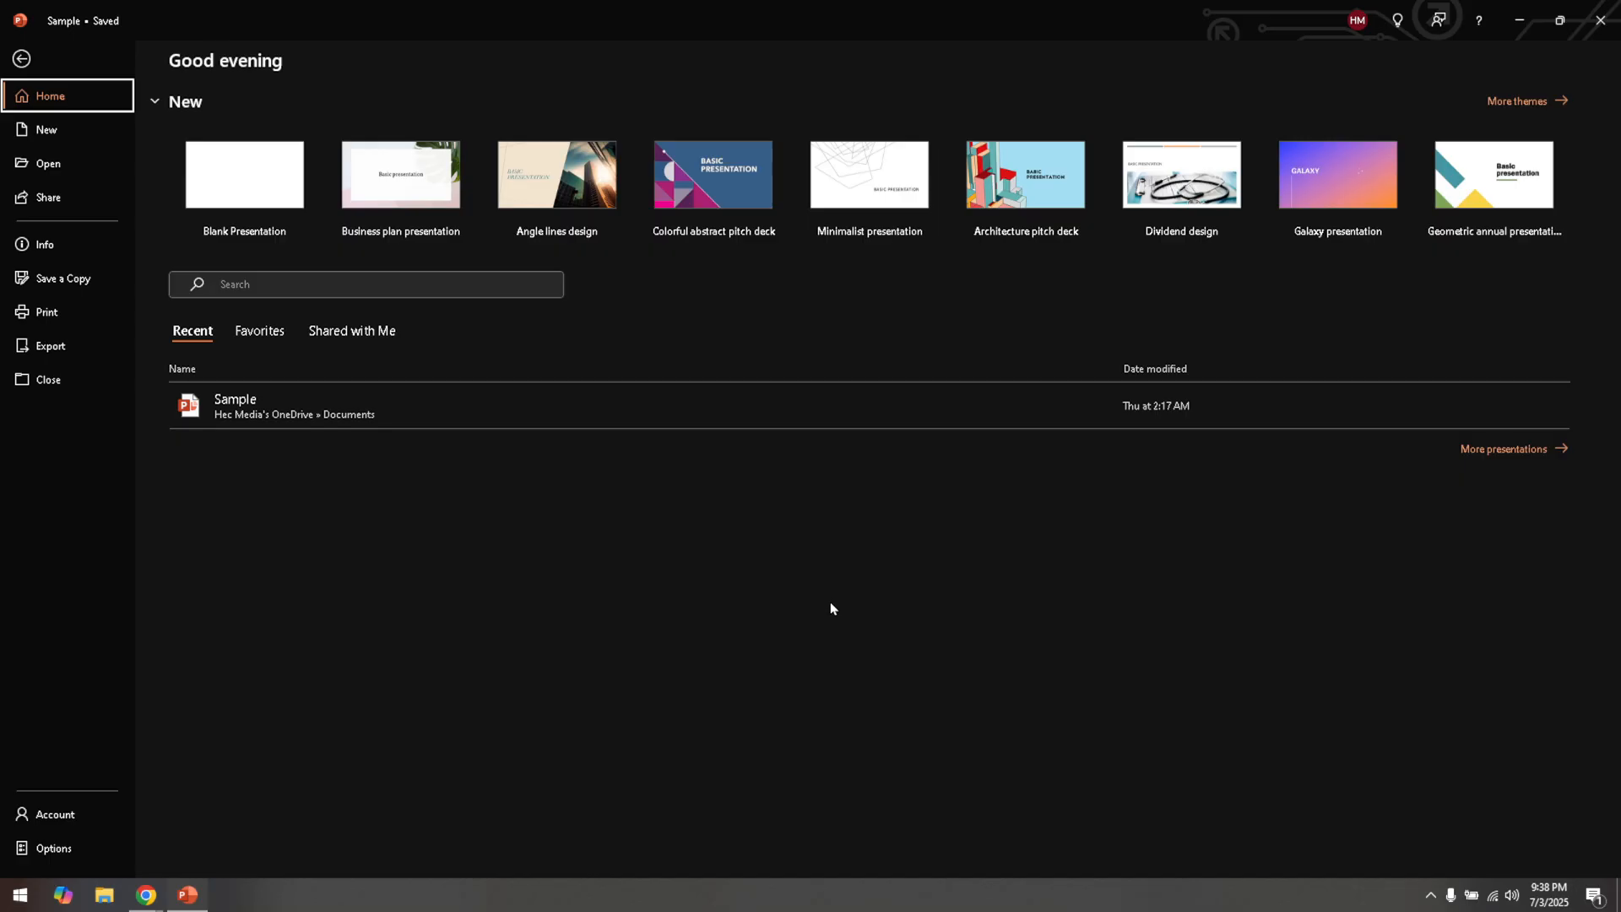
mouse_move(14, 886)
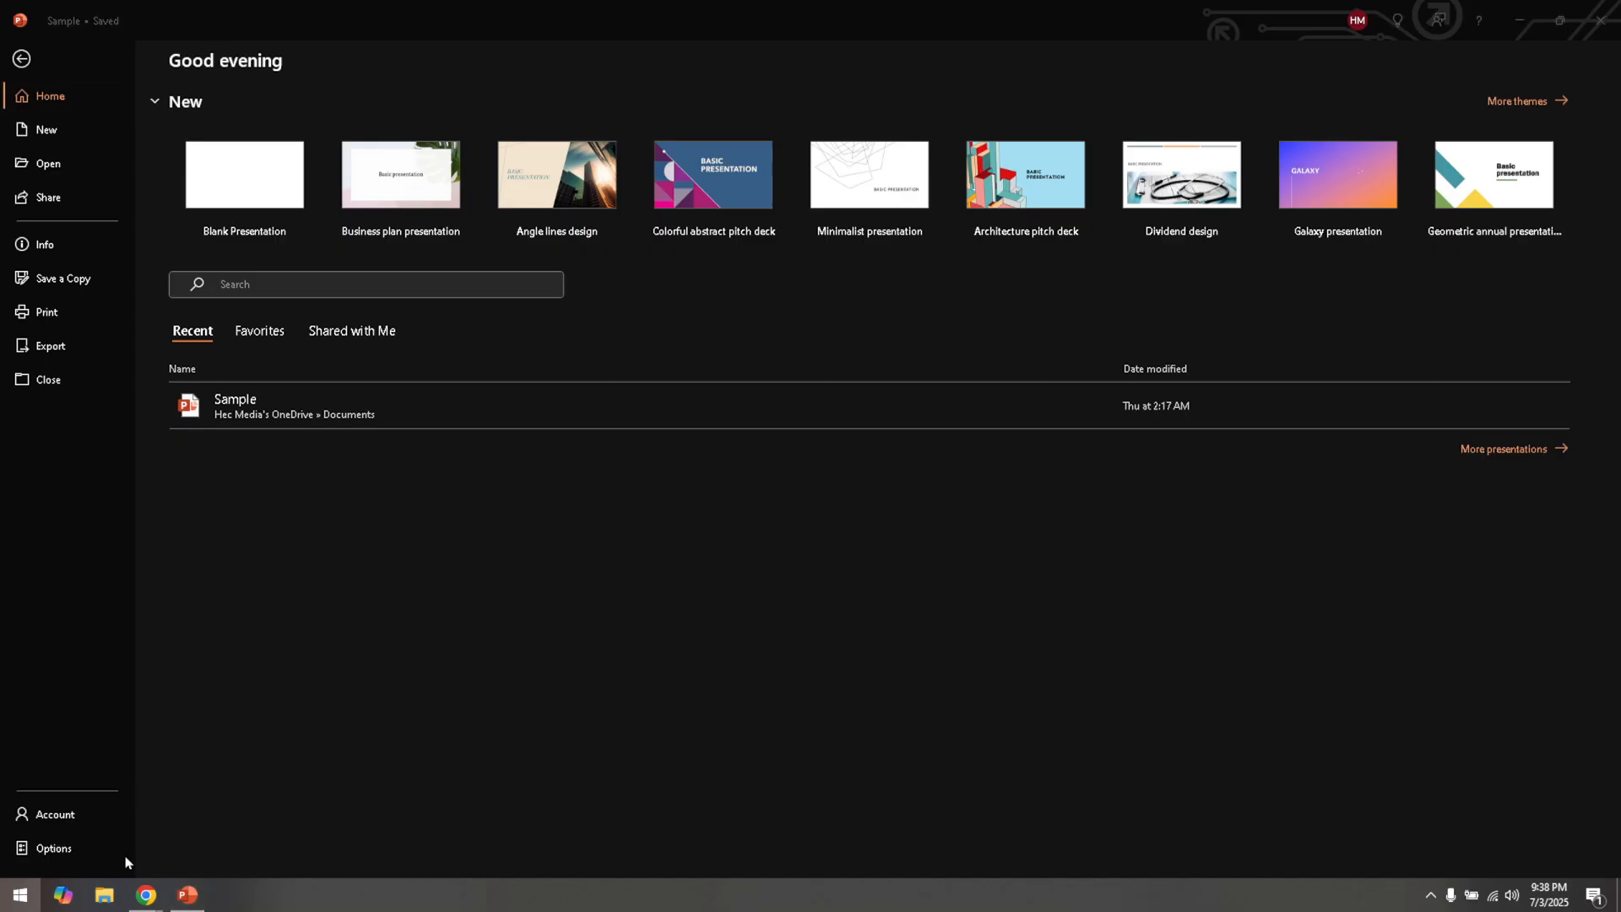
Open the Sample presentation from Recent and show blank slide 2.
left_click(18, 894)
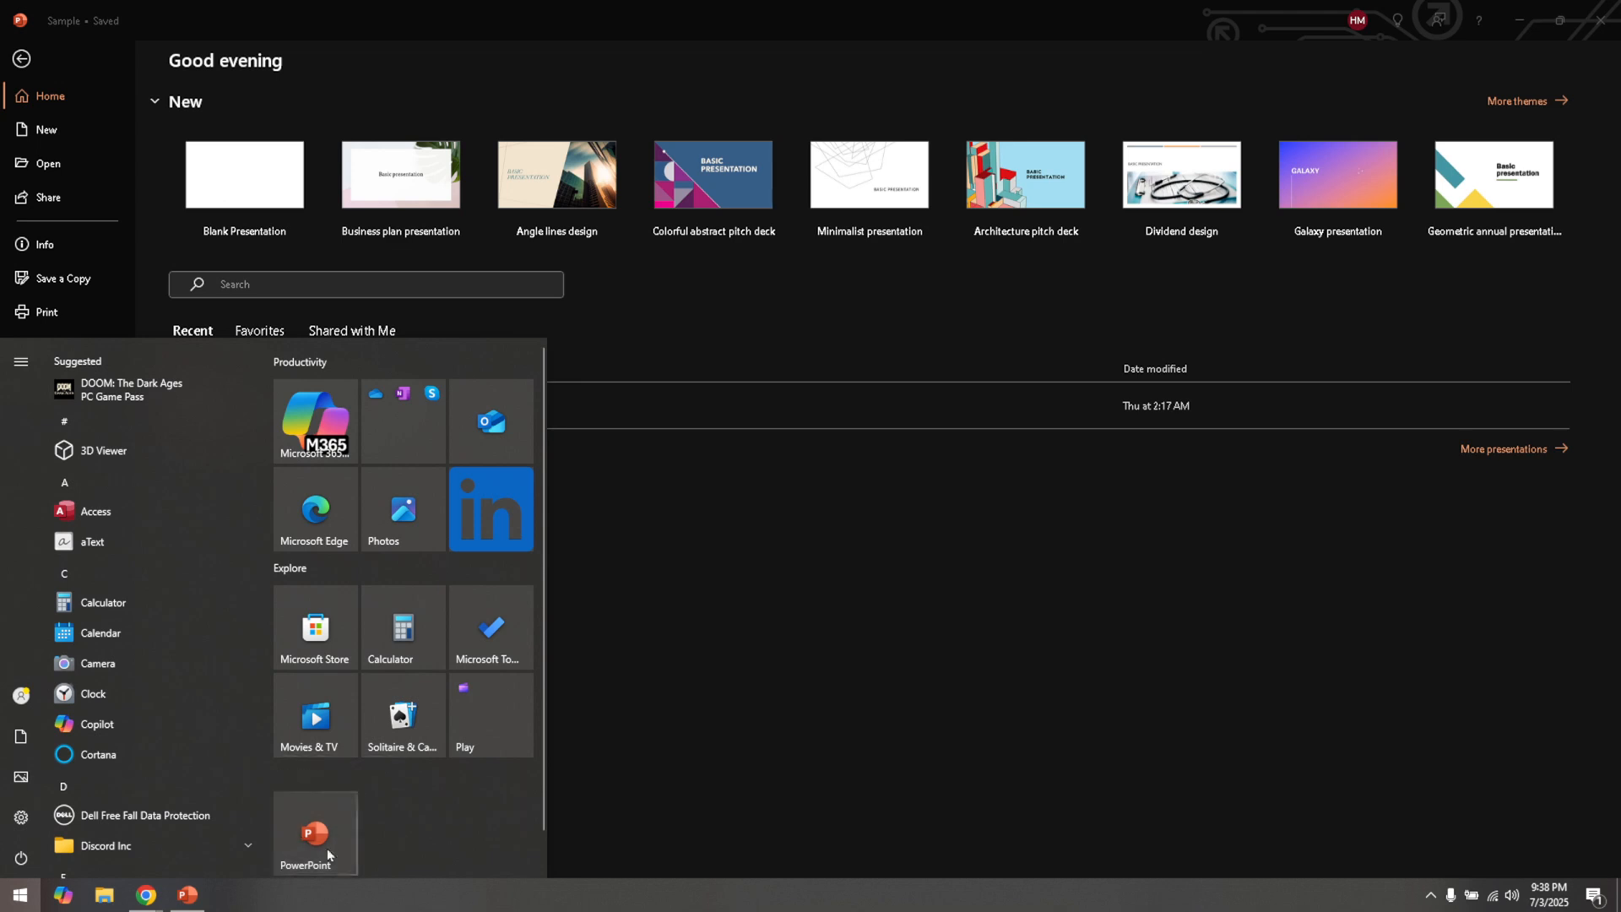
mouse_move(724, 736)
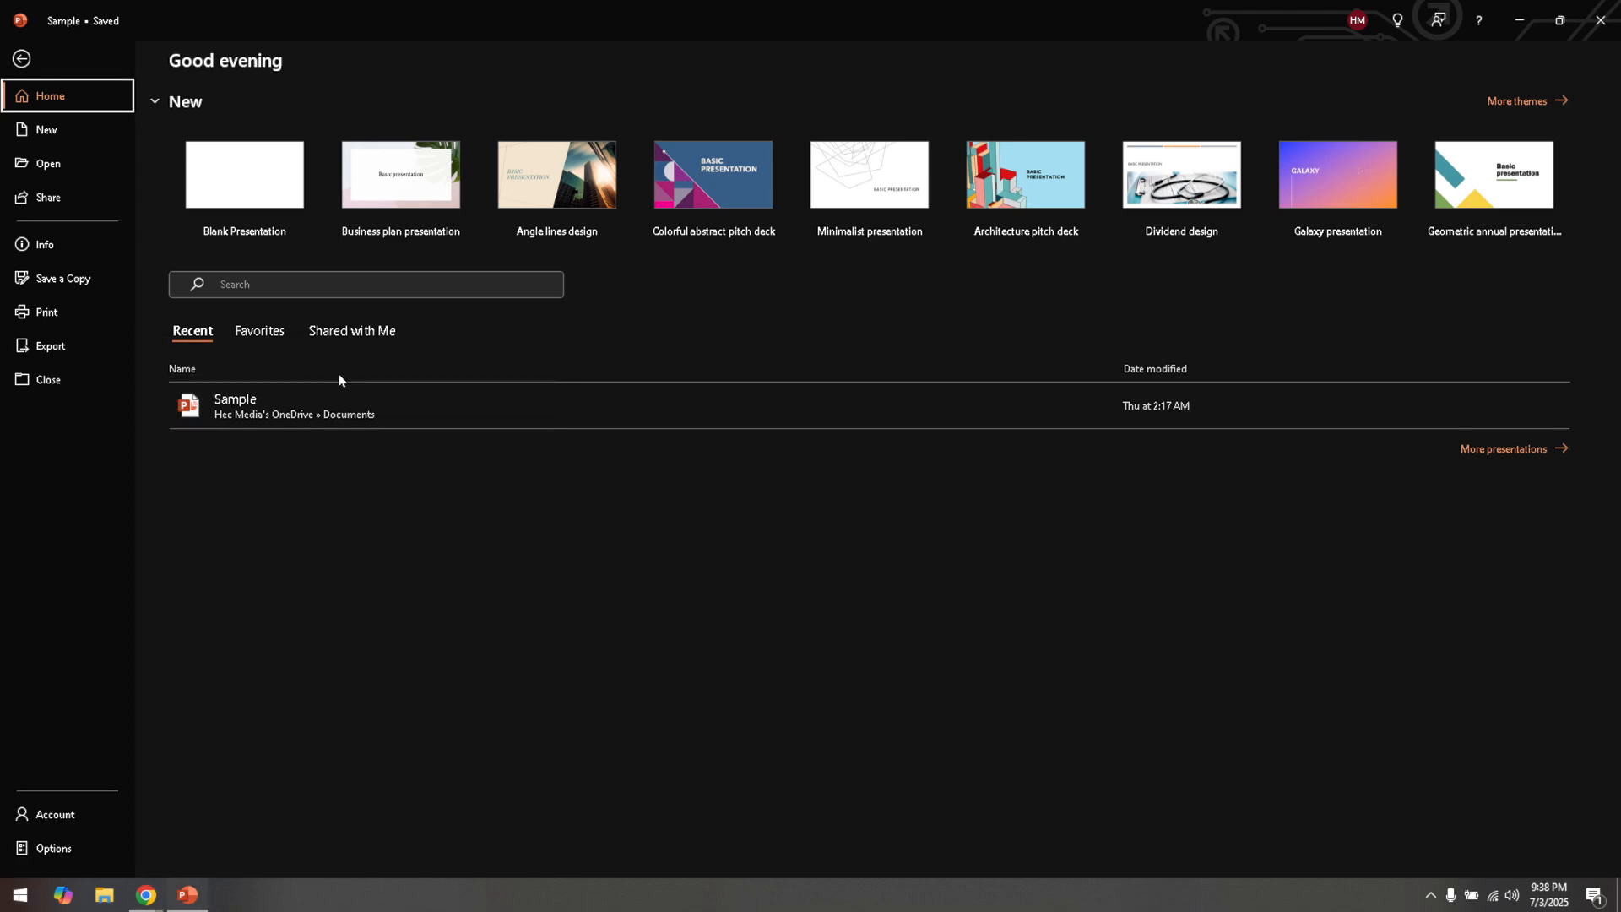
mouse_move(315, 450)
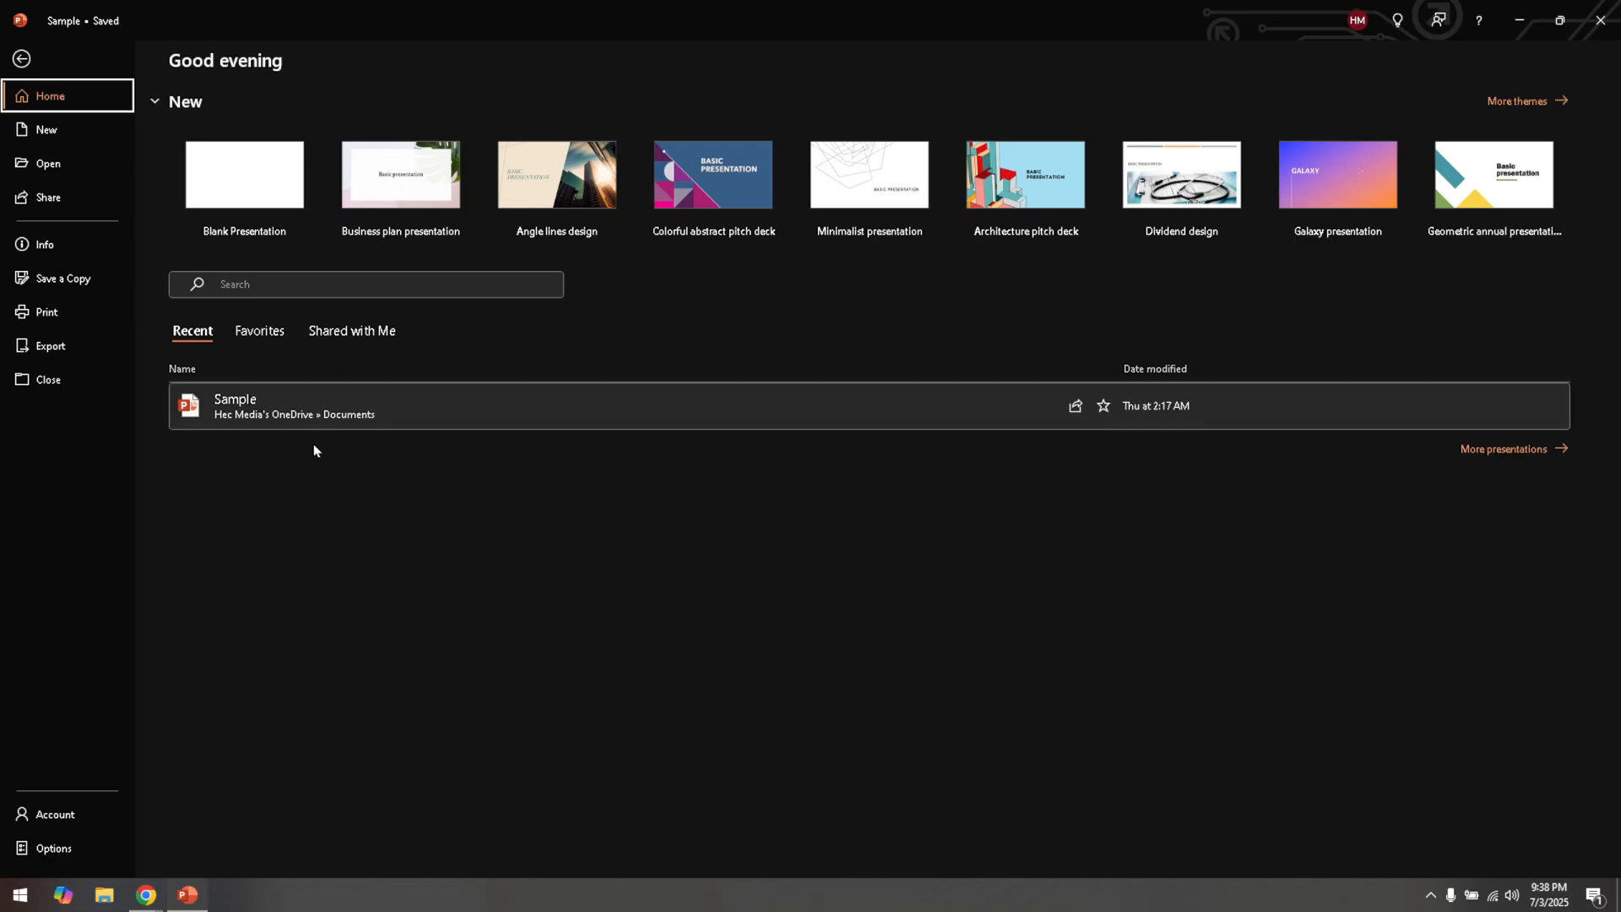
mouse_move(186, 318)
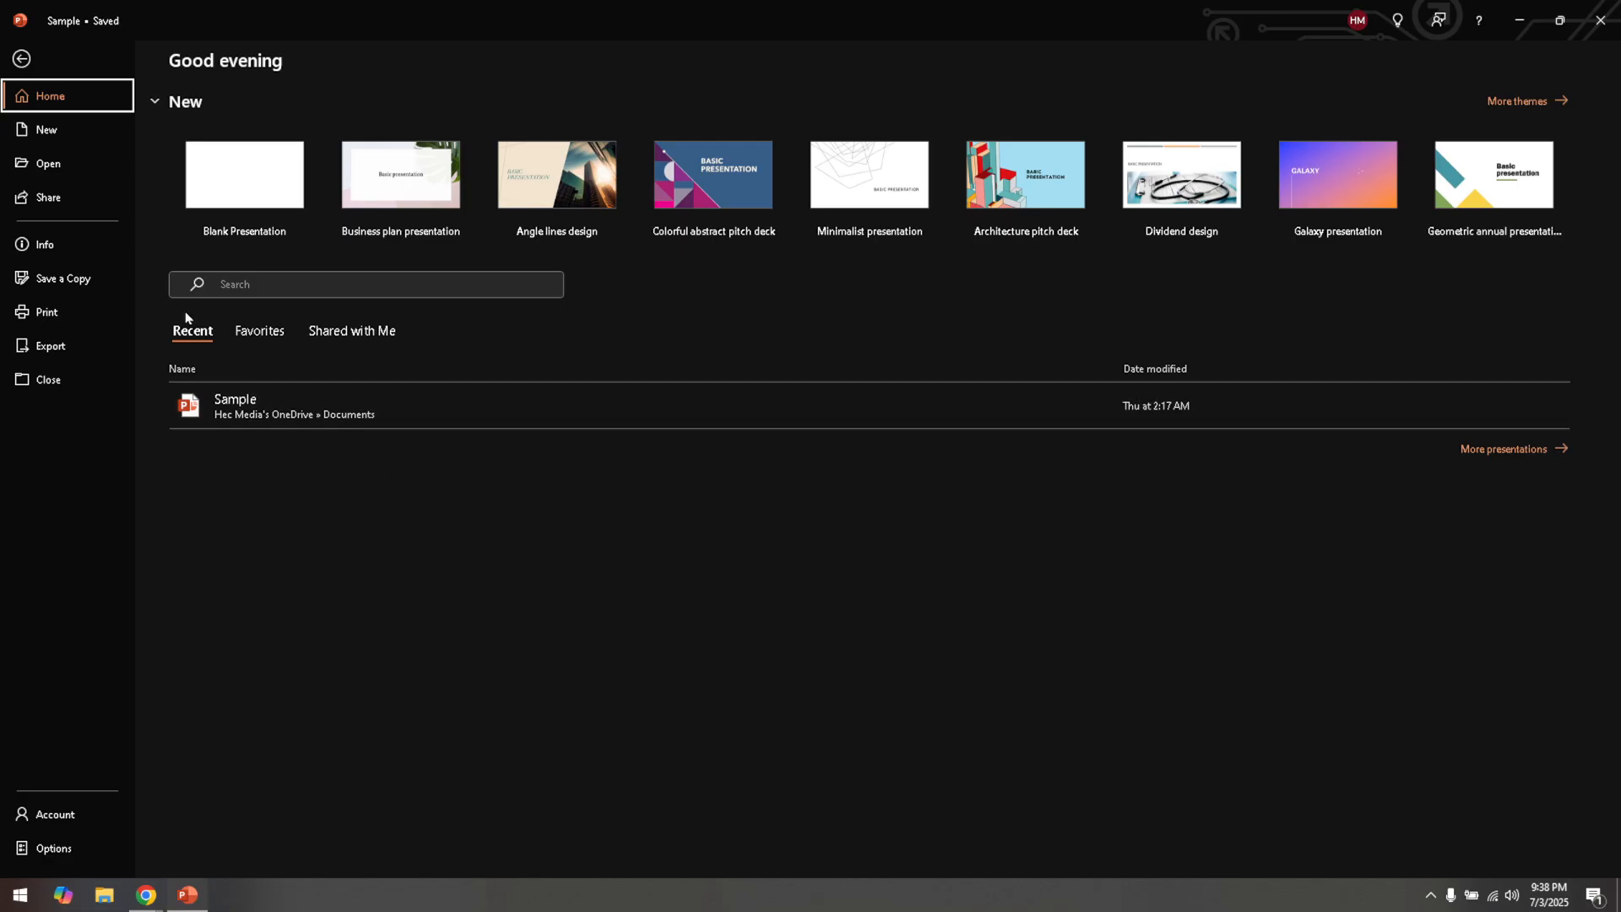
mouse_move(23, 58)
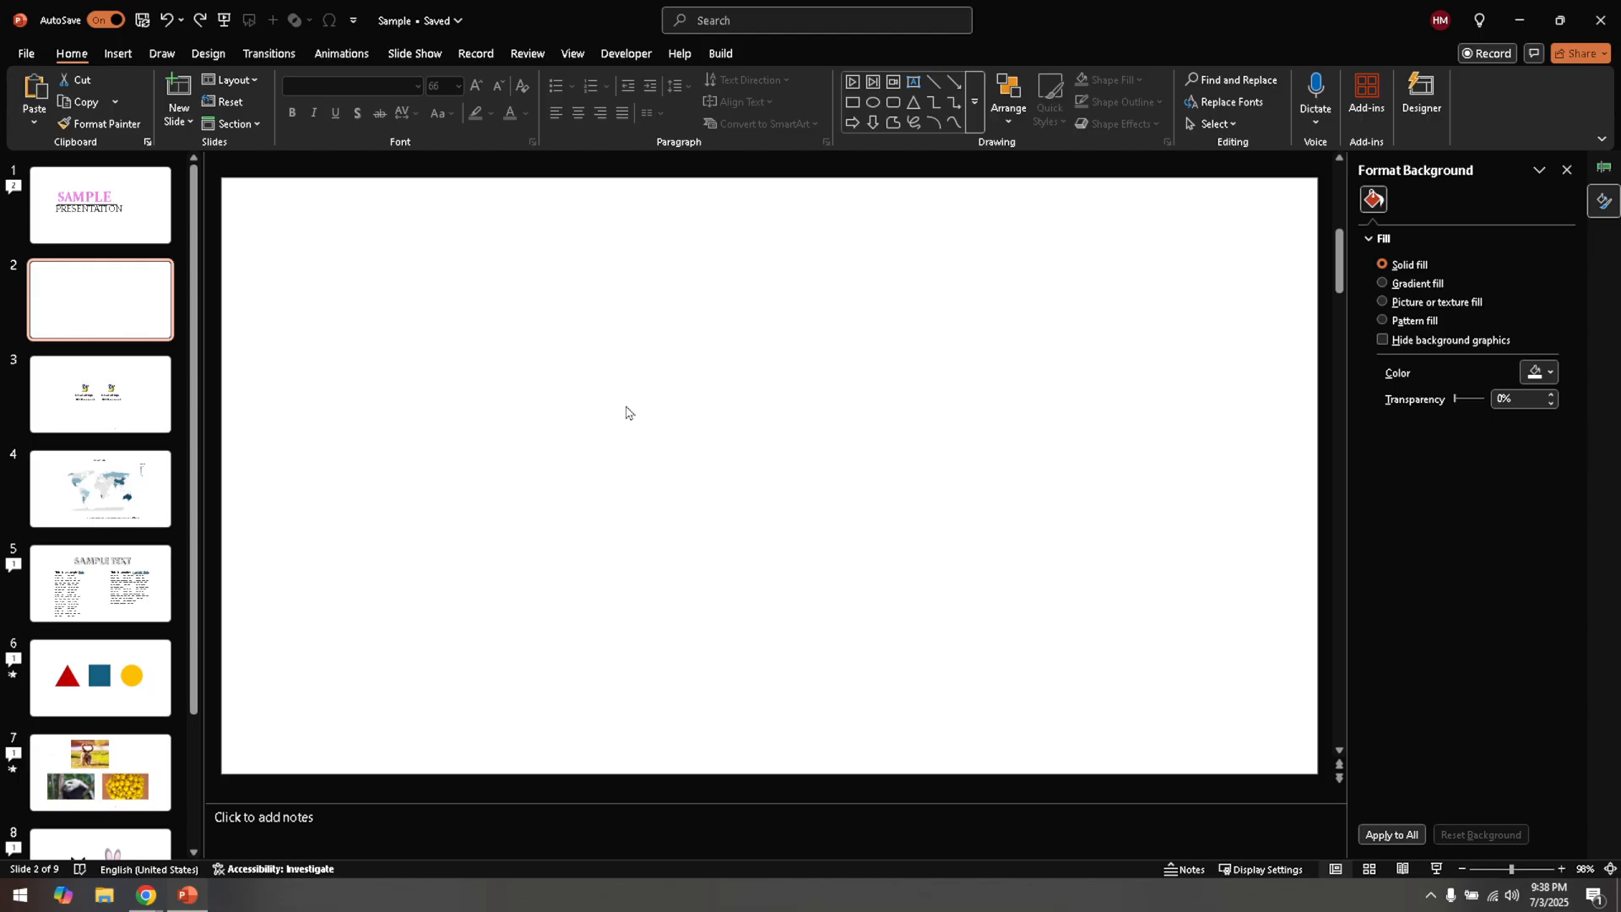
mouse_move(602, 409)
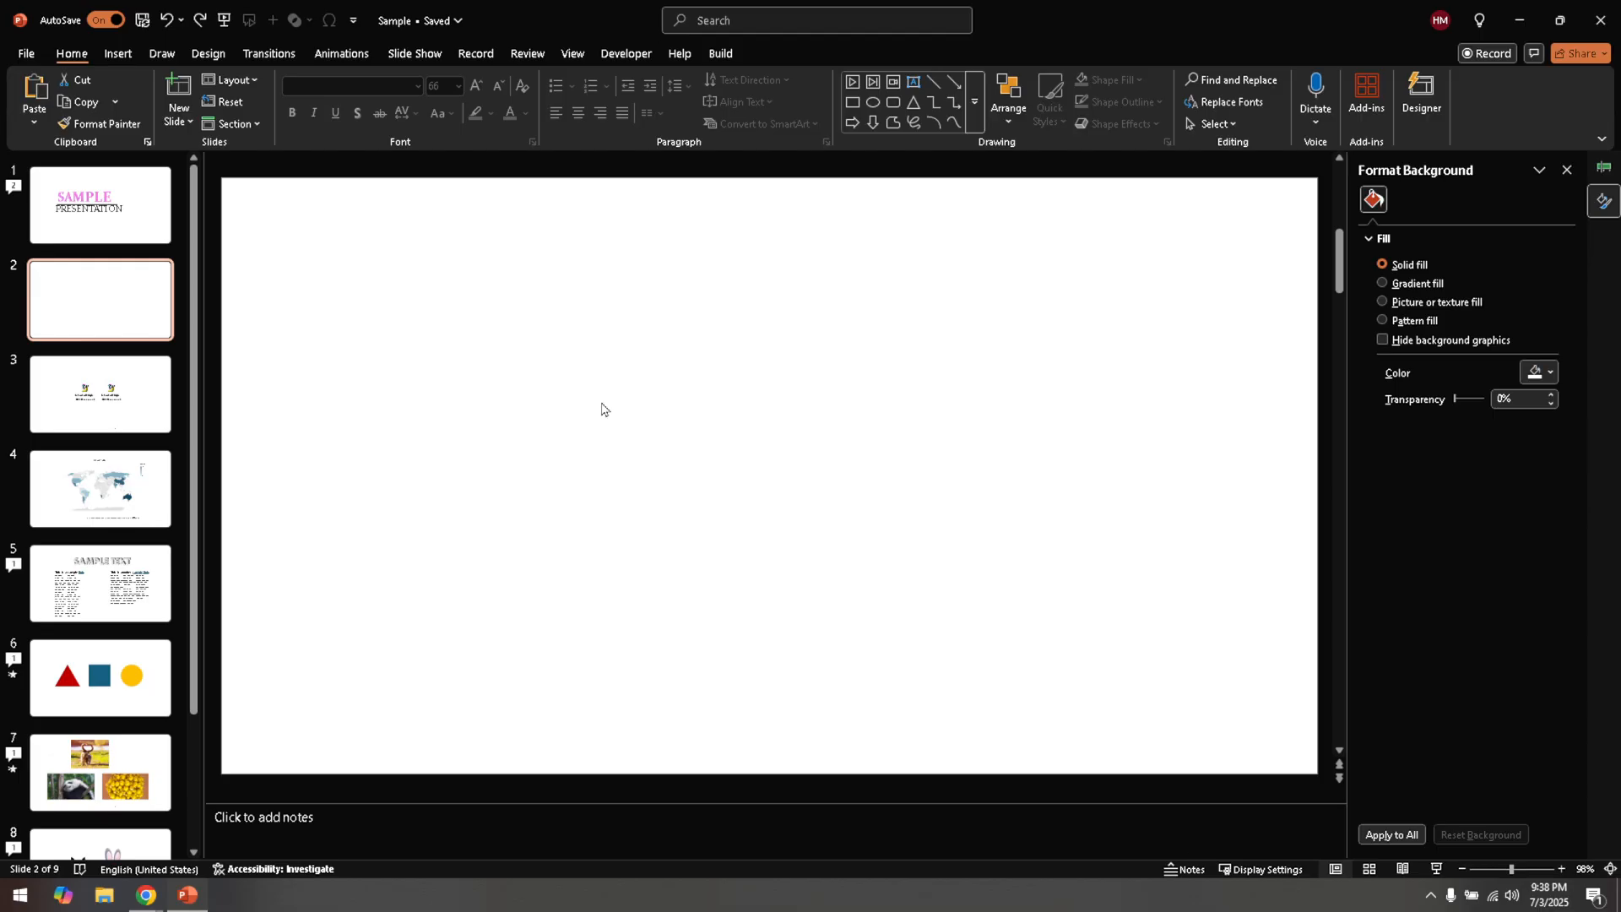
mouse_move(612, 396)
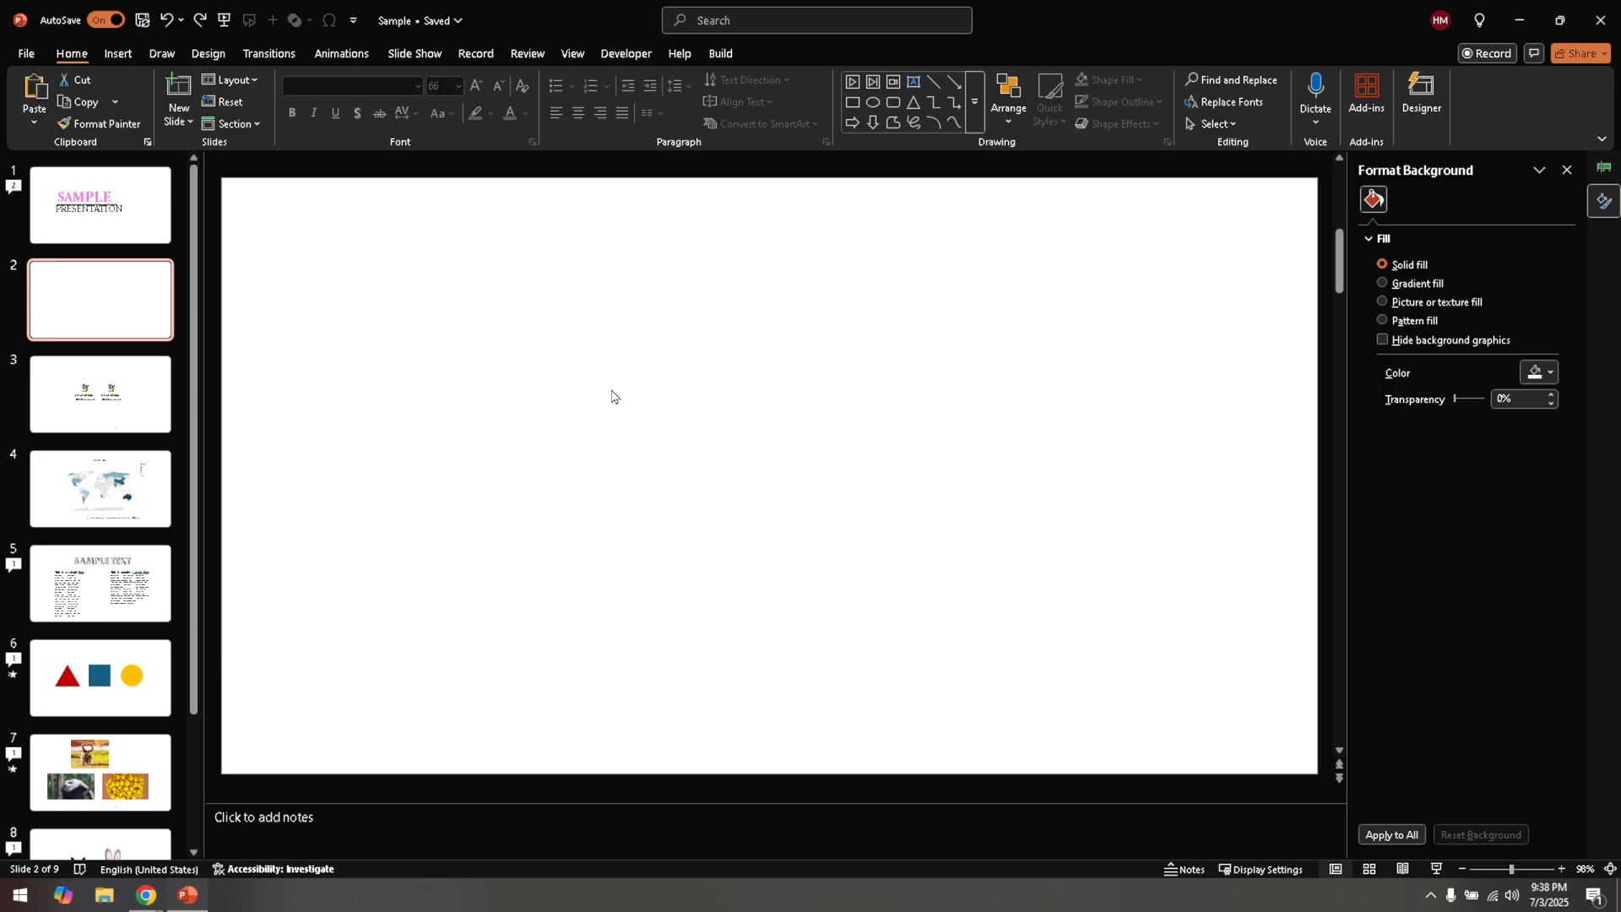
mouse_move(605, 410)
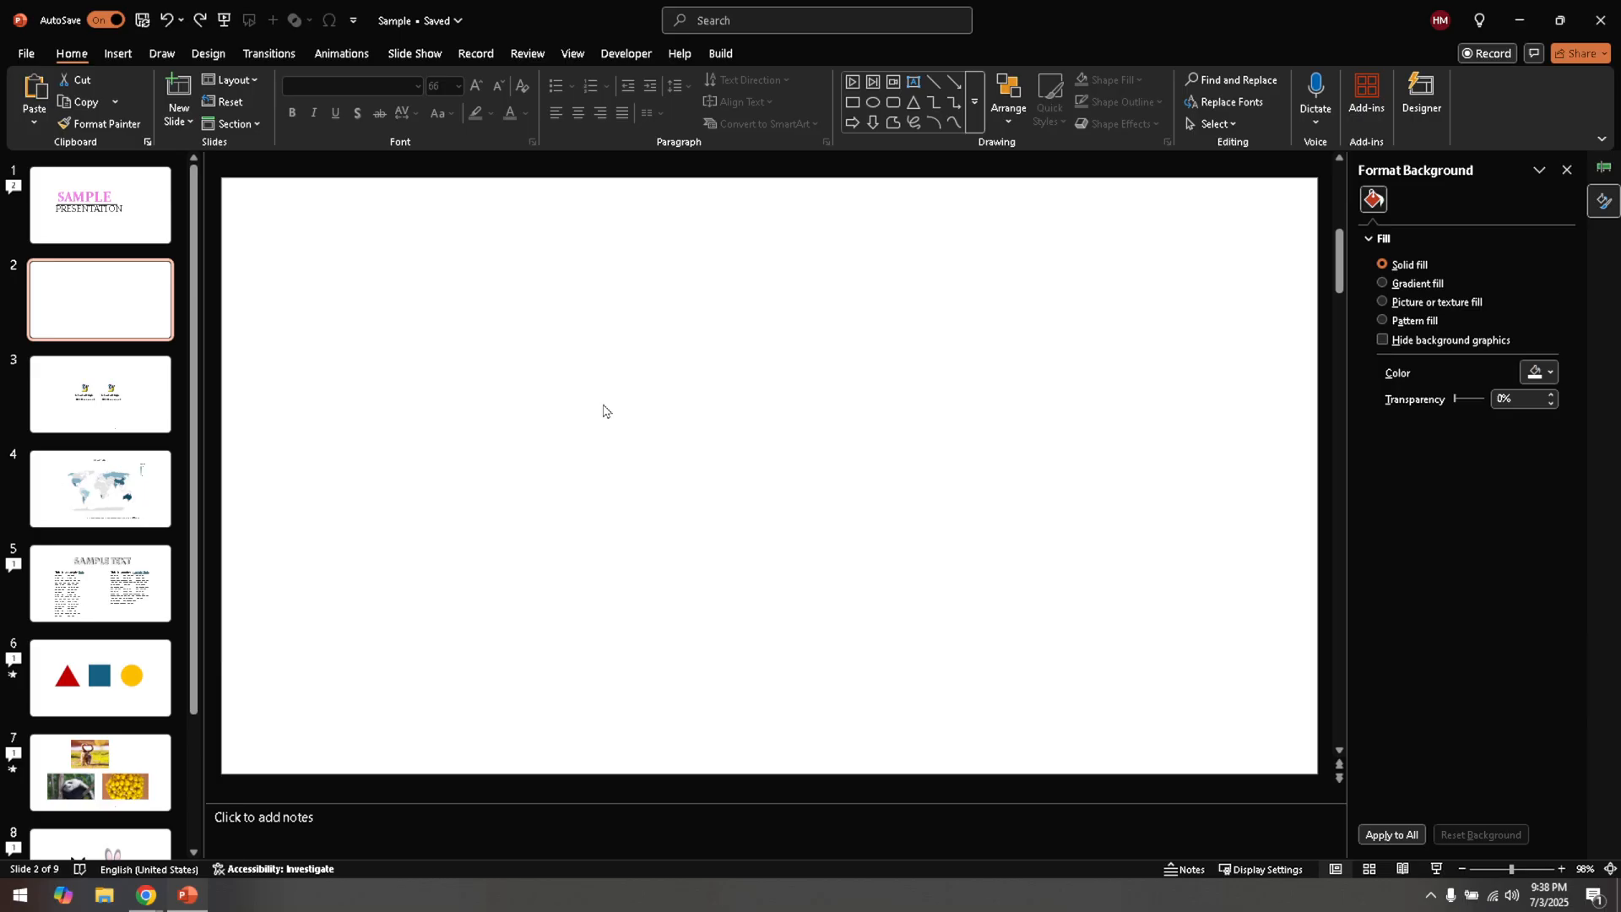
mouse_move(614, 407)
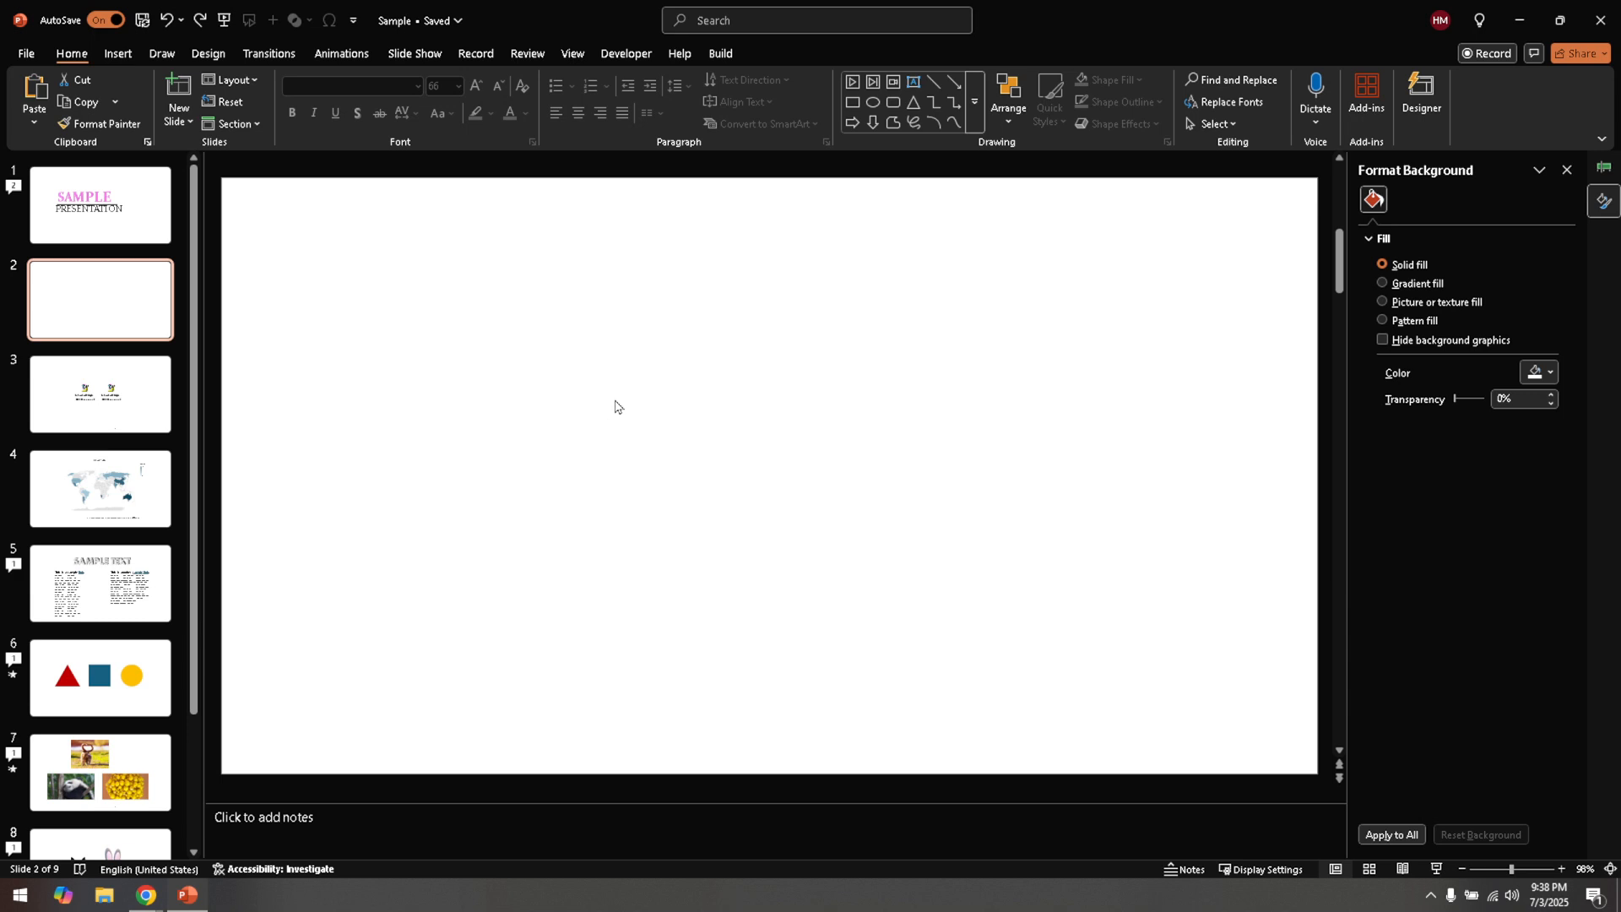
mouse_move(133, 121)
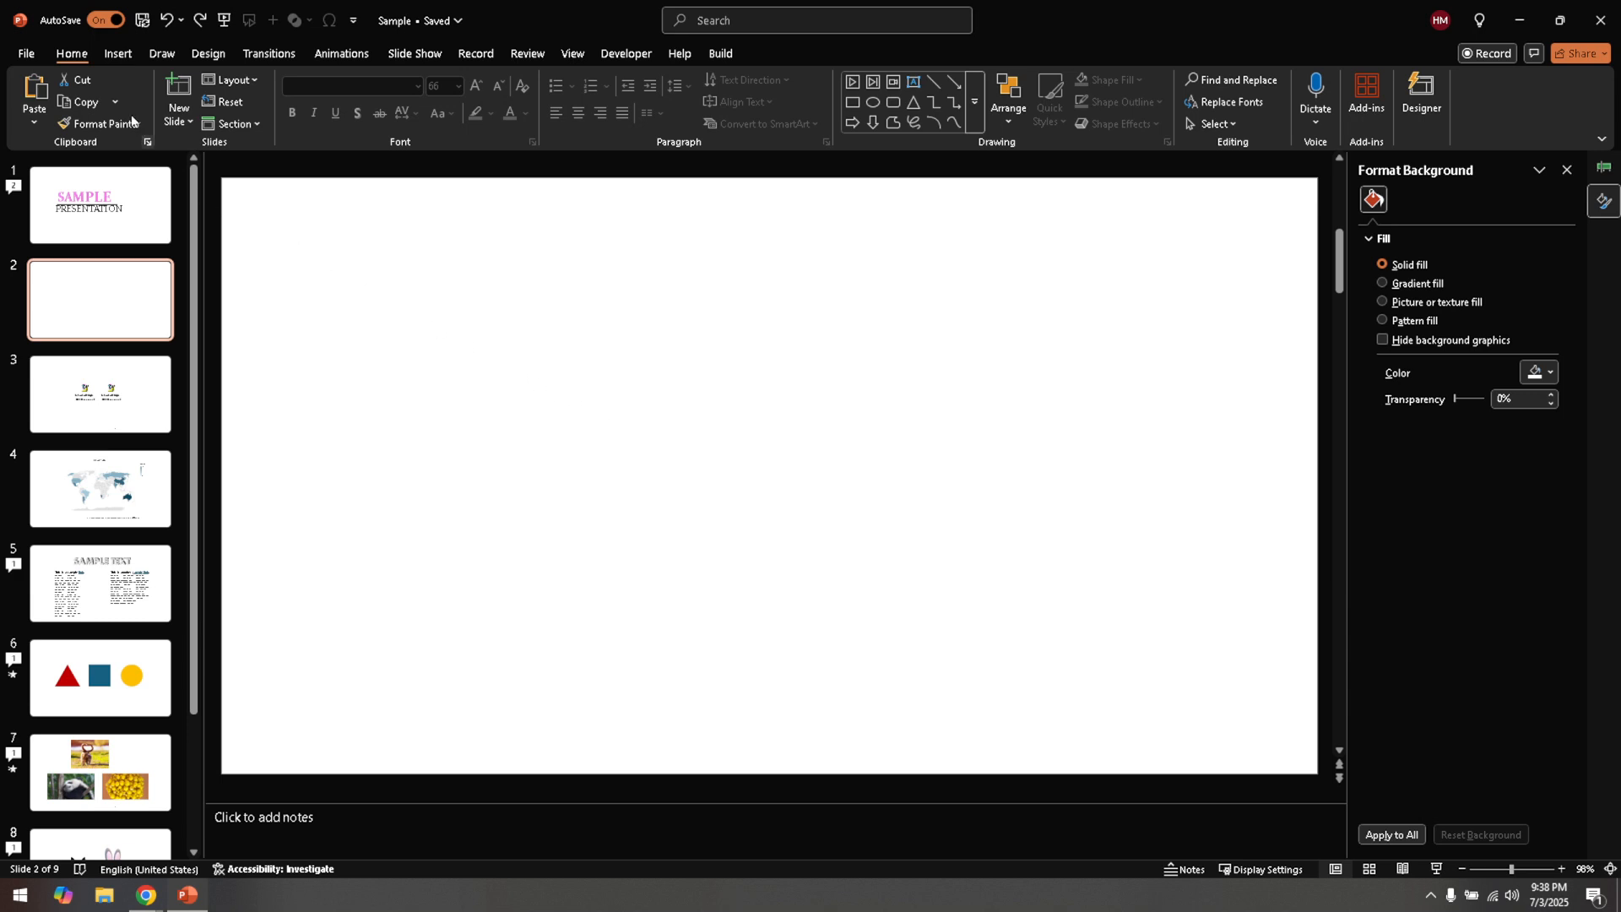
mouse_move(111, 64)
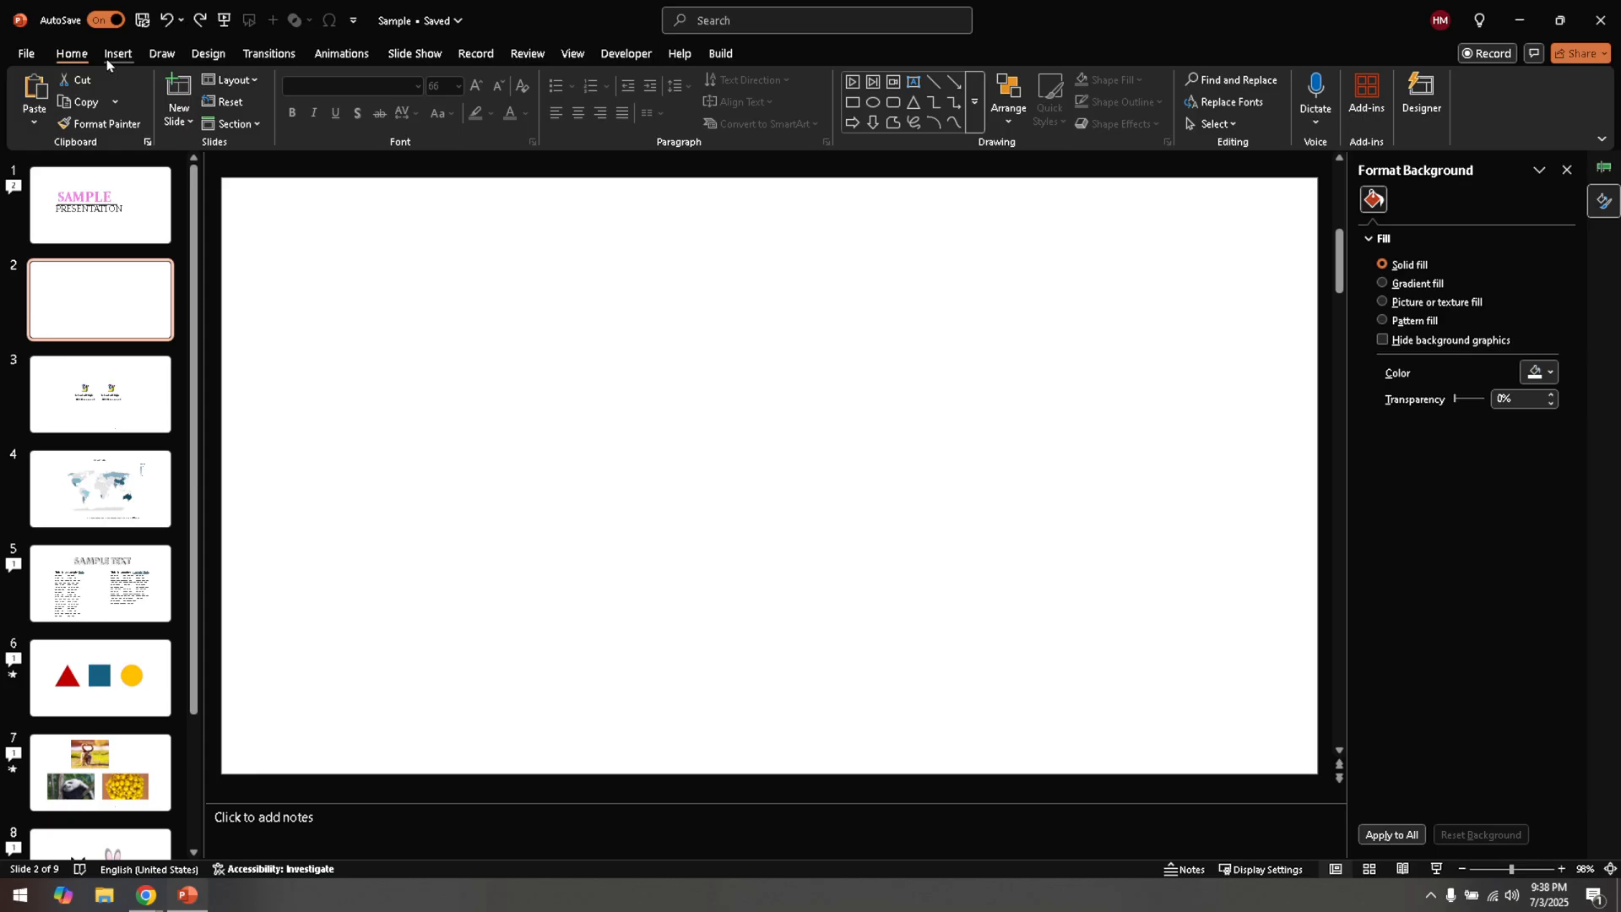
Show the Insert tools and expand the Pictures dropdown.
left_click(116, 52)
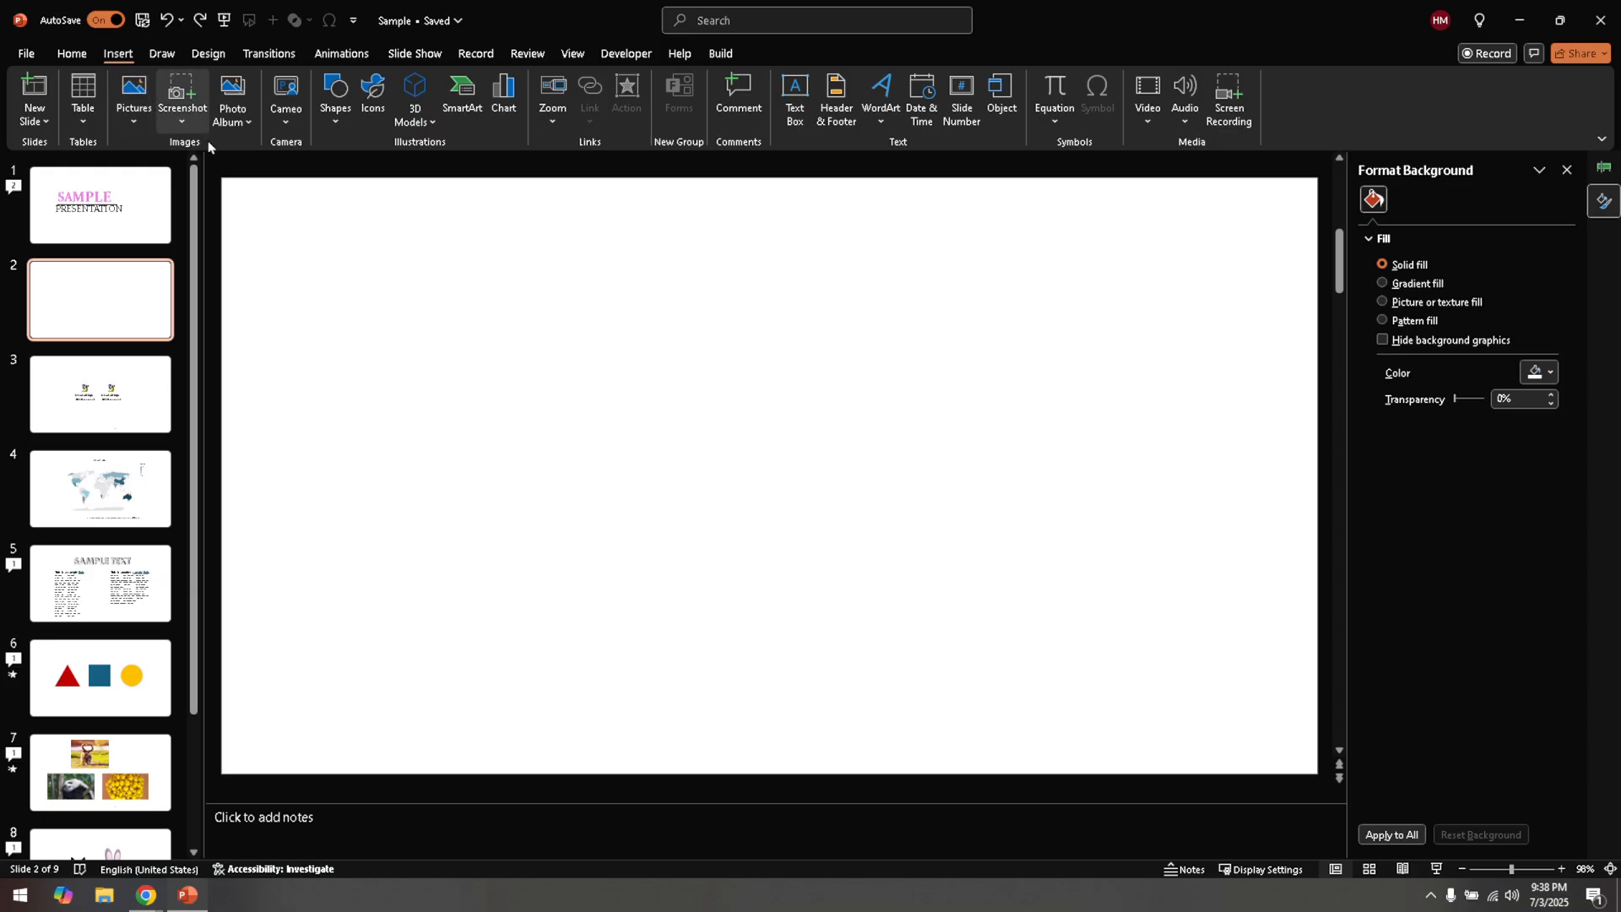
mouse_move(392, 107)
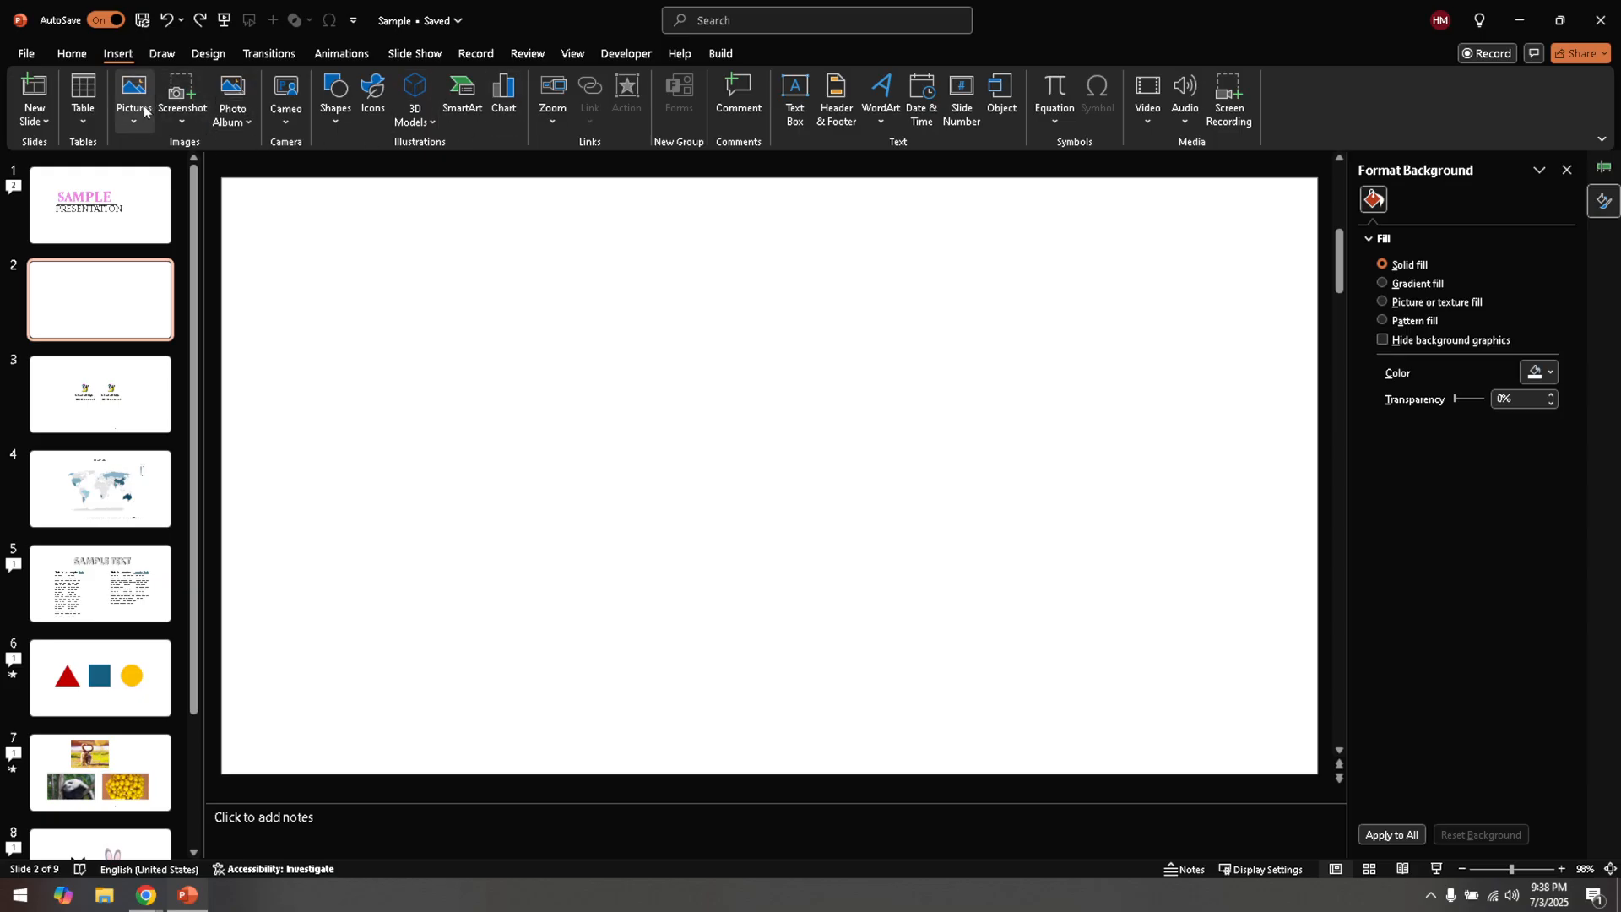
mouse_move(134, 93)
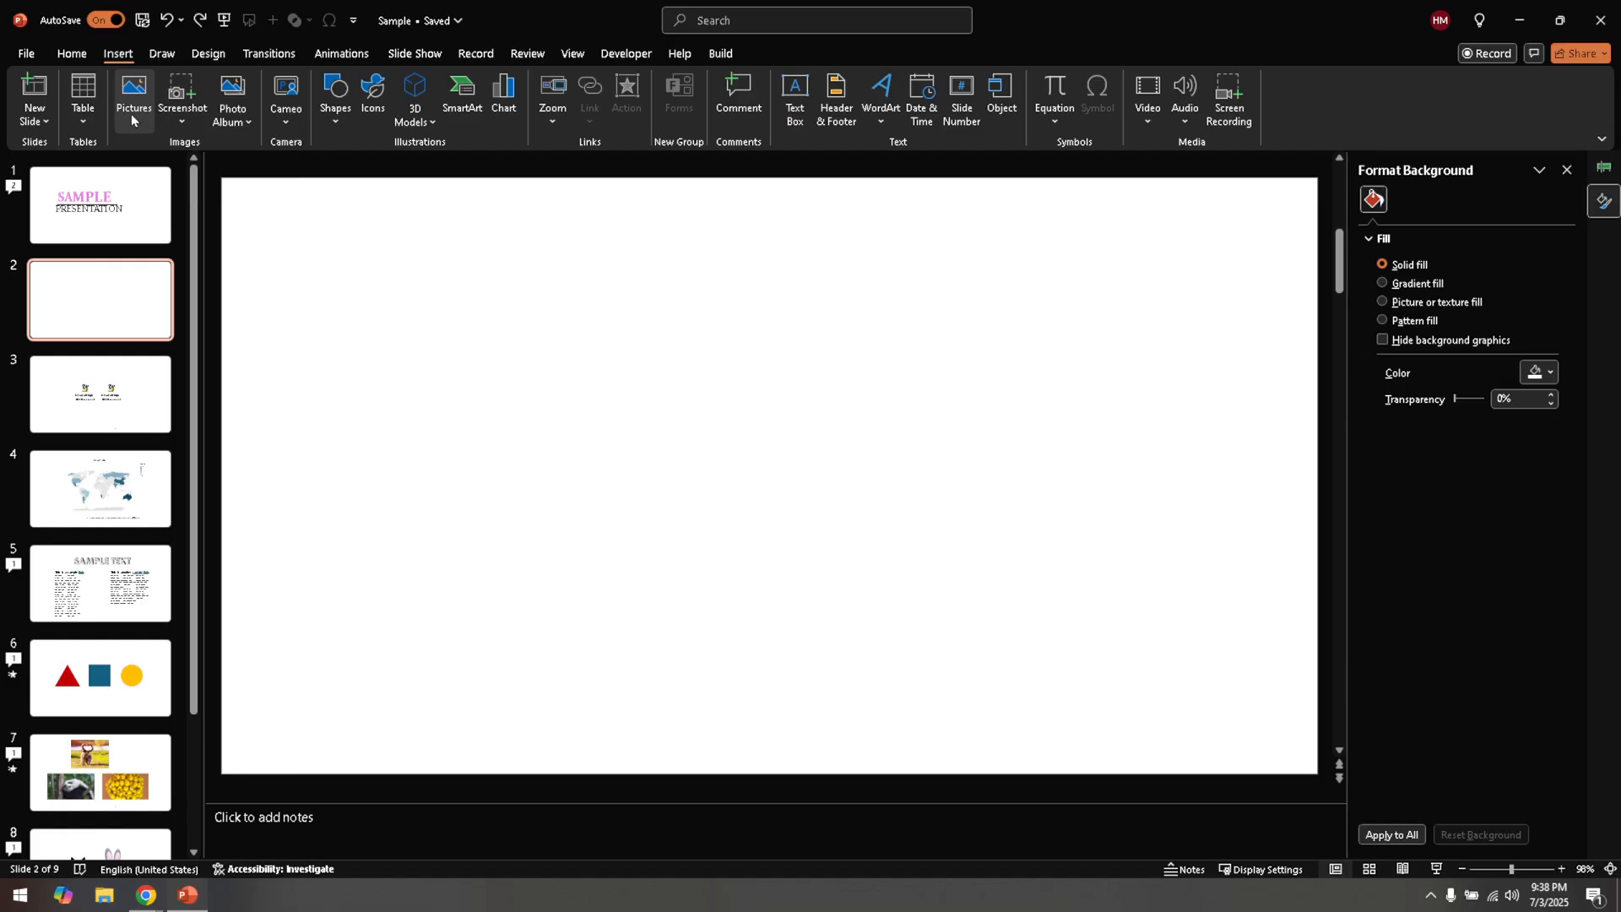
left_click(133, 93)
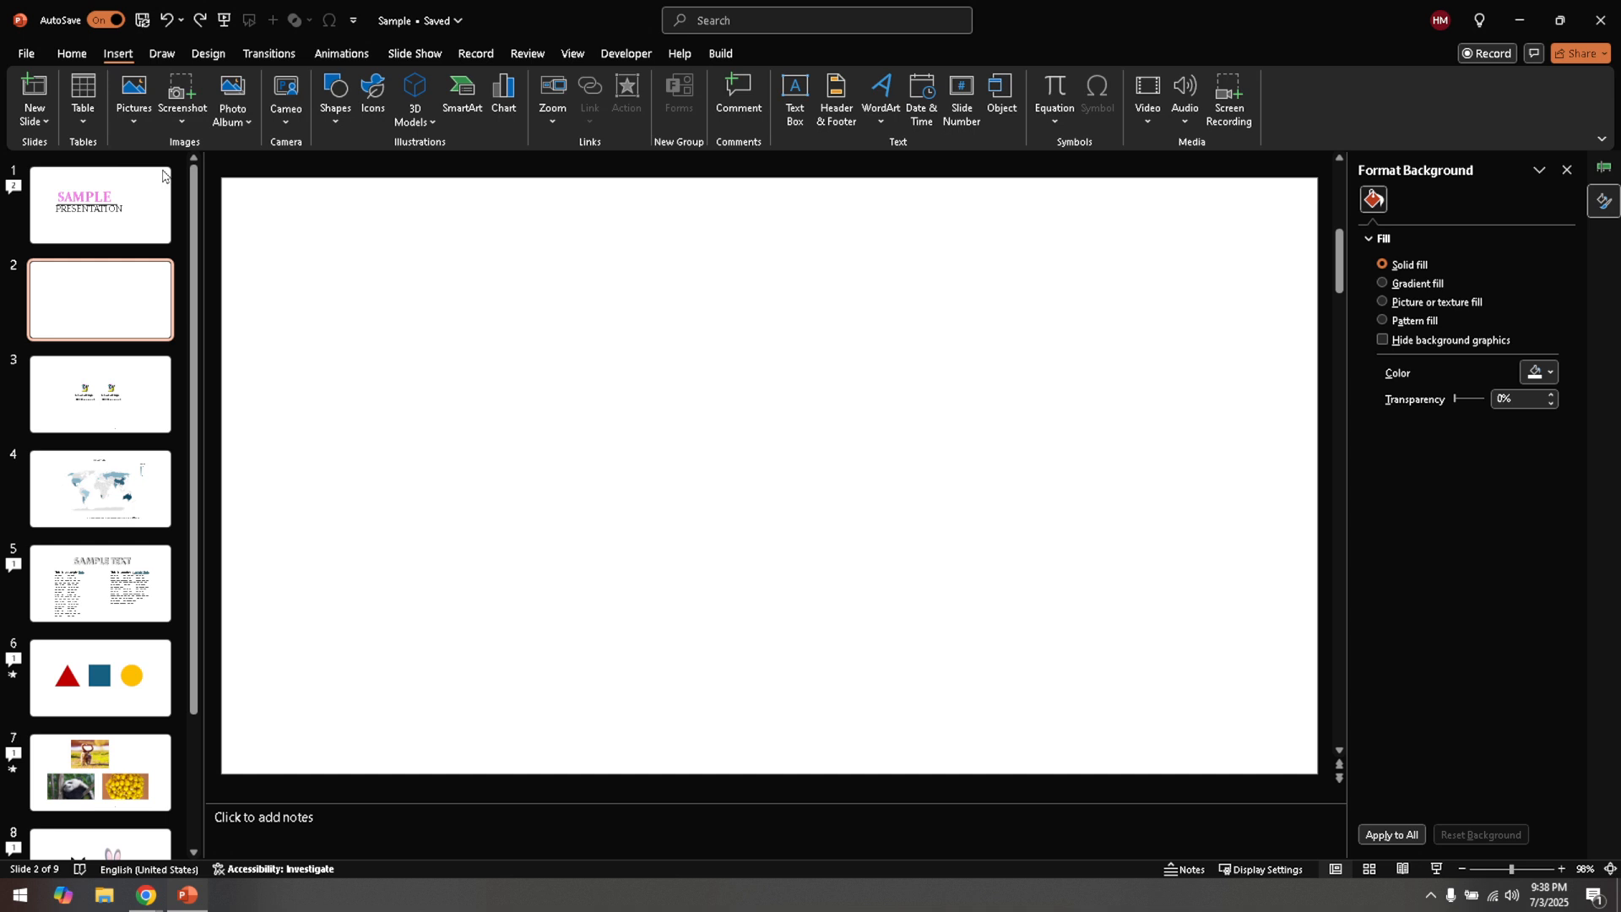
Browse pictures from This Device, filtering Downloads to Scalable Vector Graphics files.
left_click(133, 93)
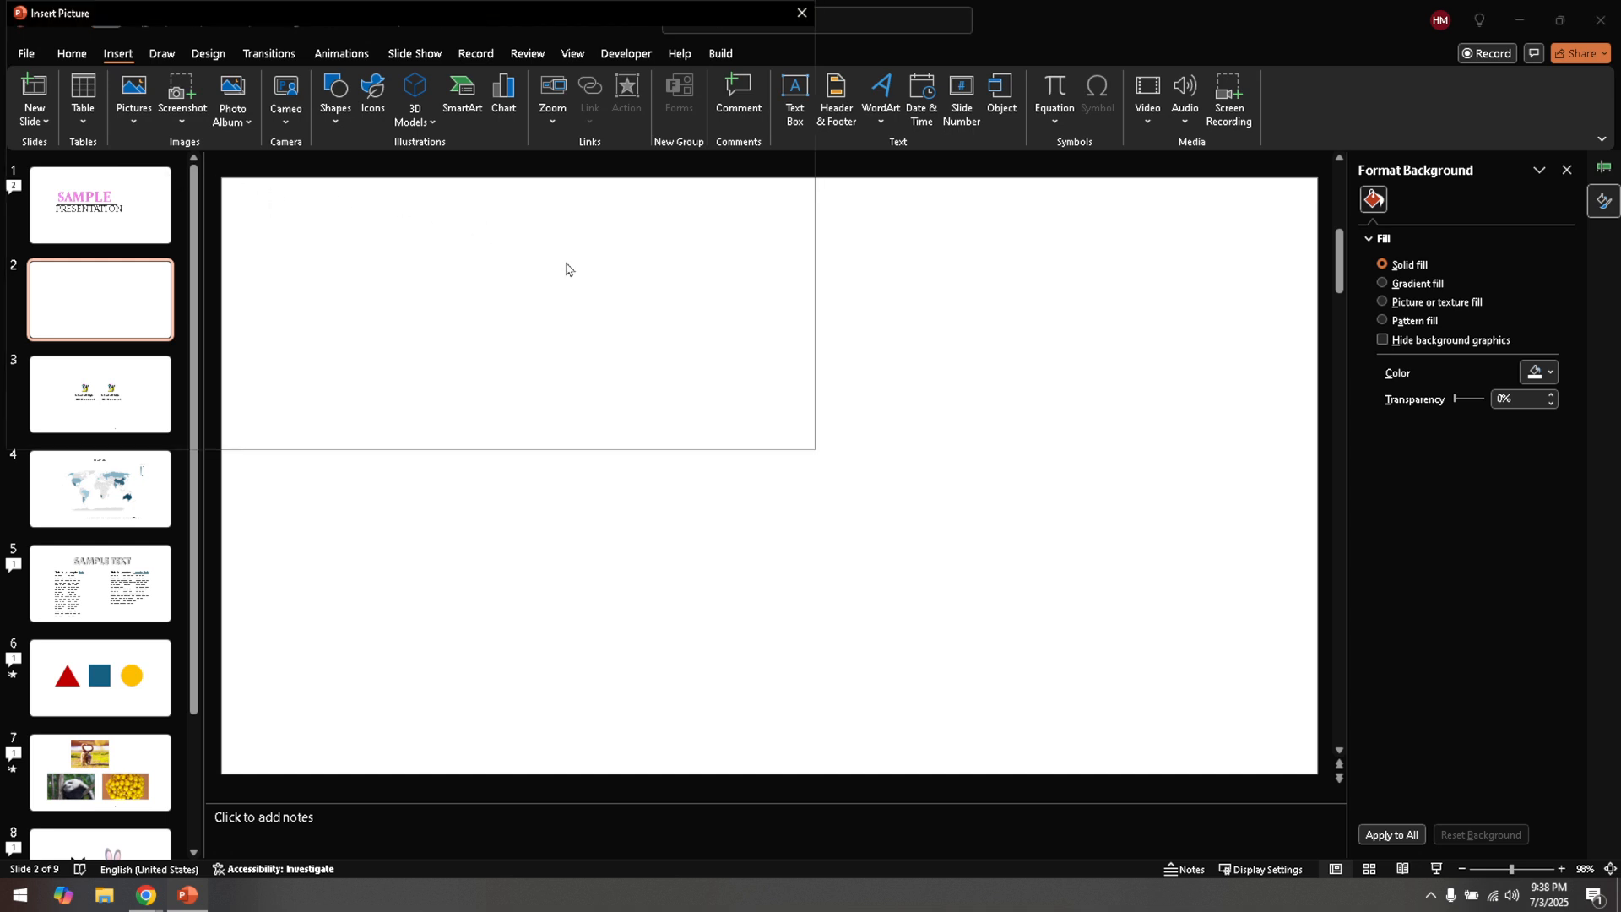
left_click(133, 93)
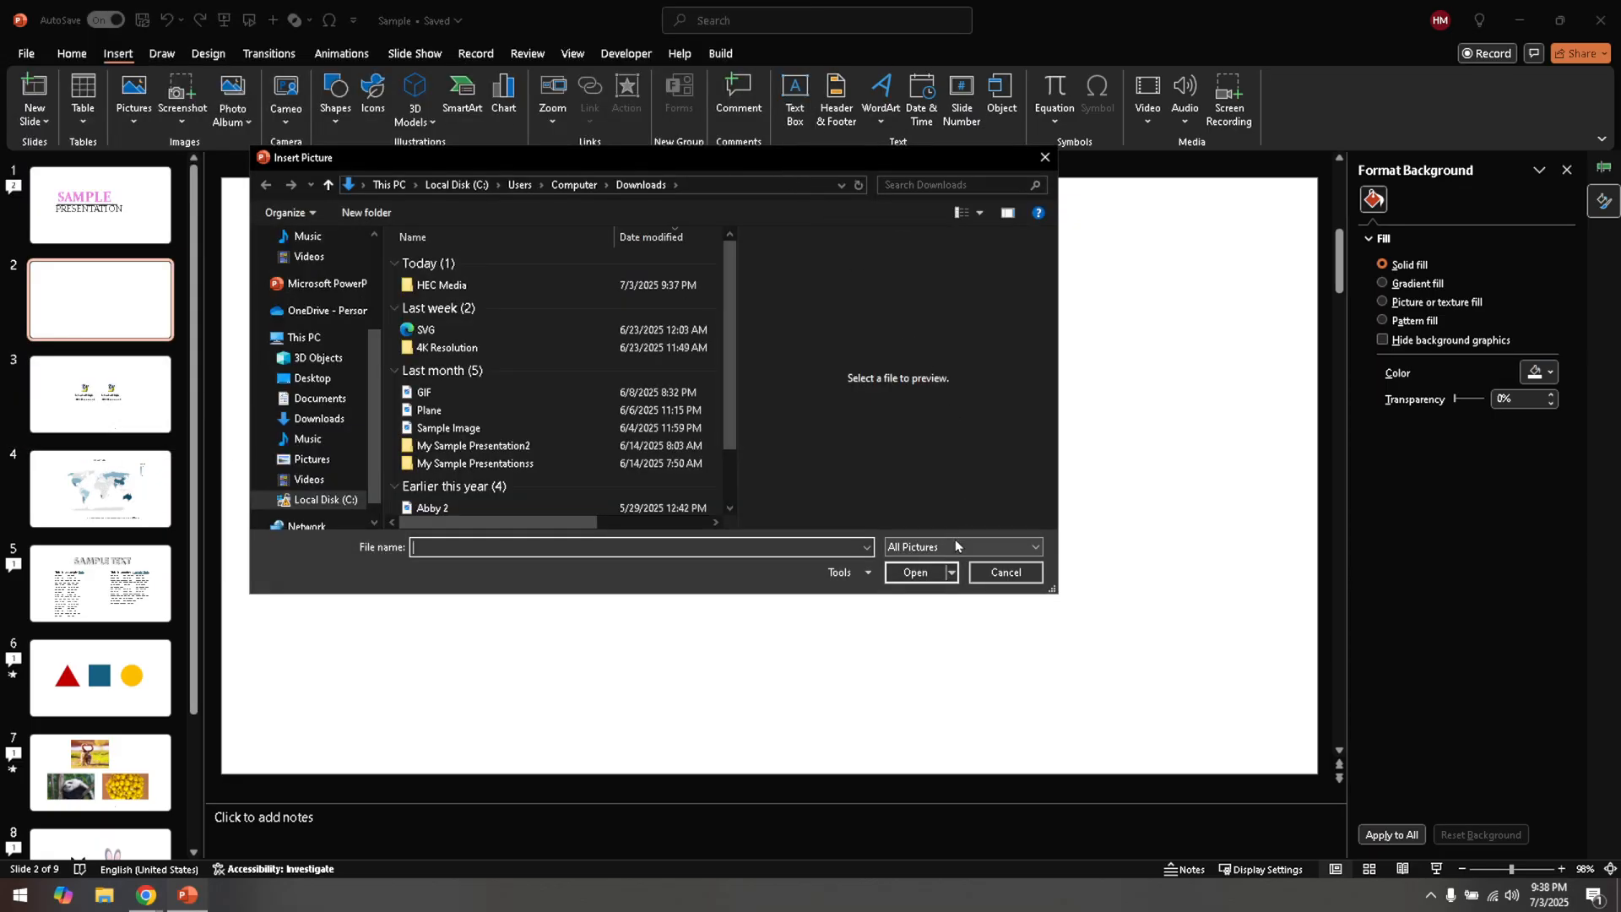
left_click(962, 546)
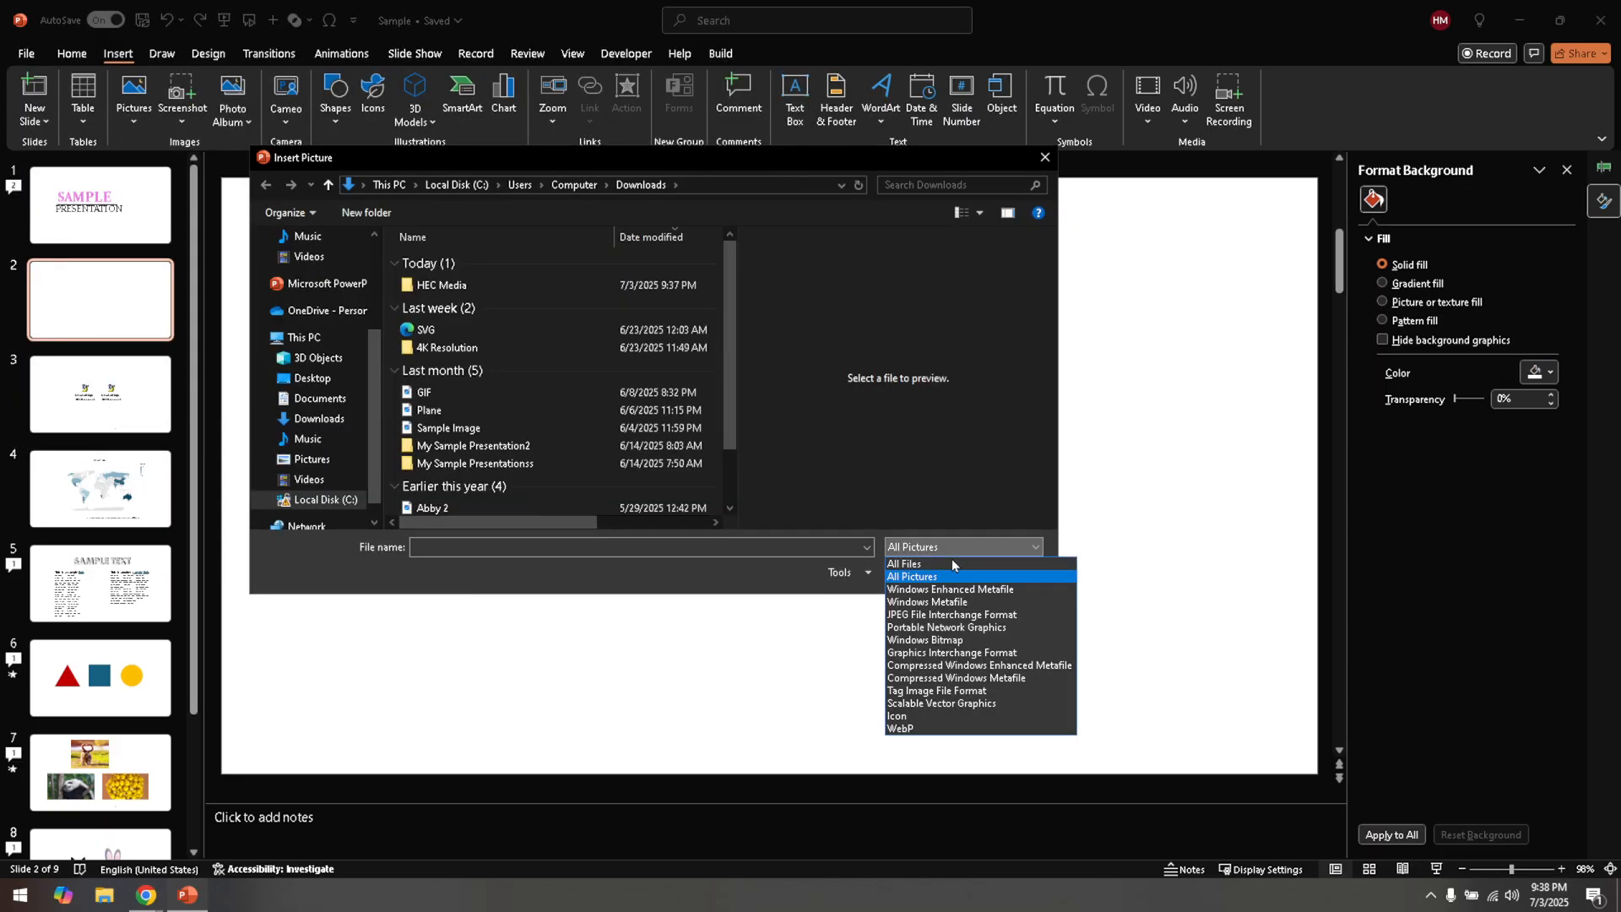
mouse_move(944, 614)
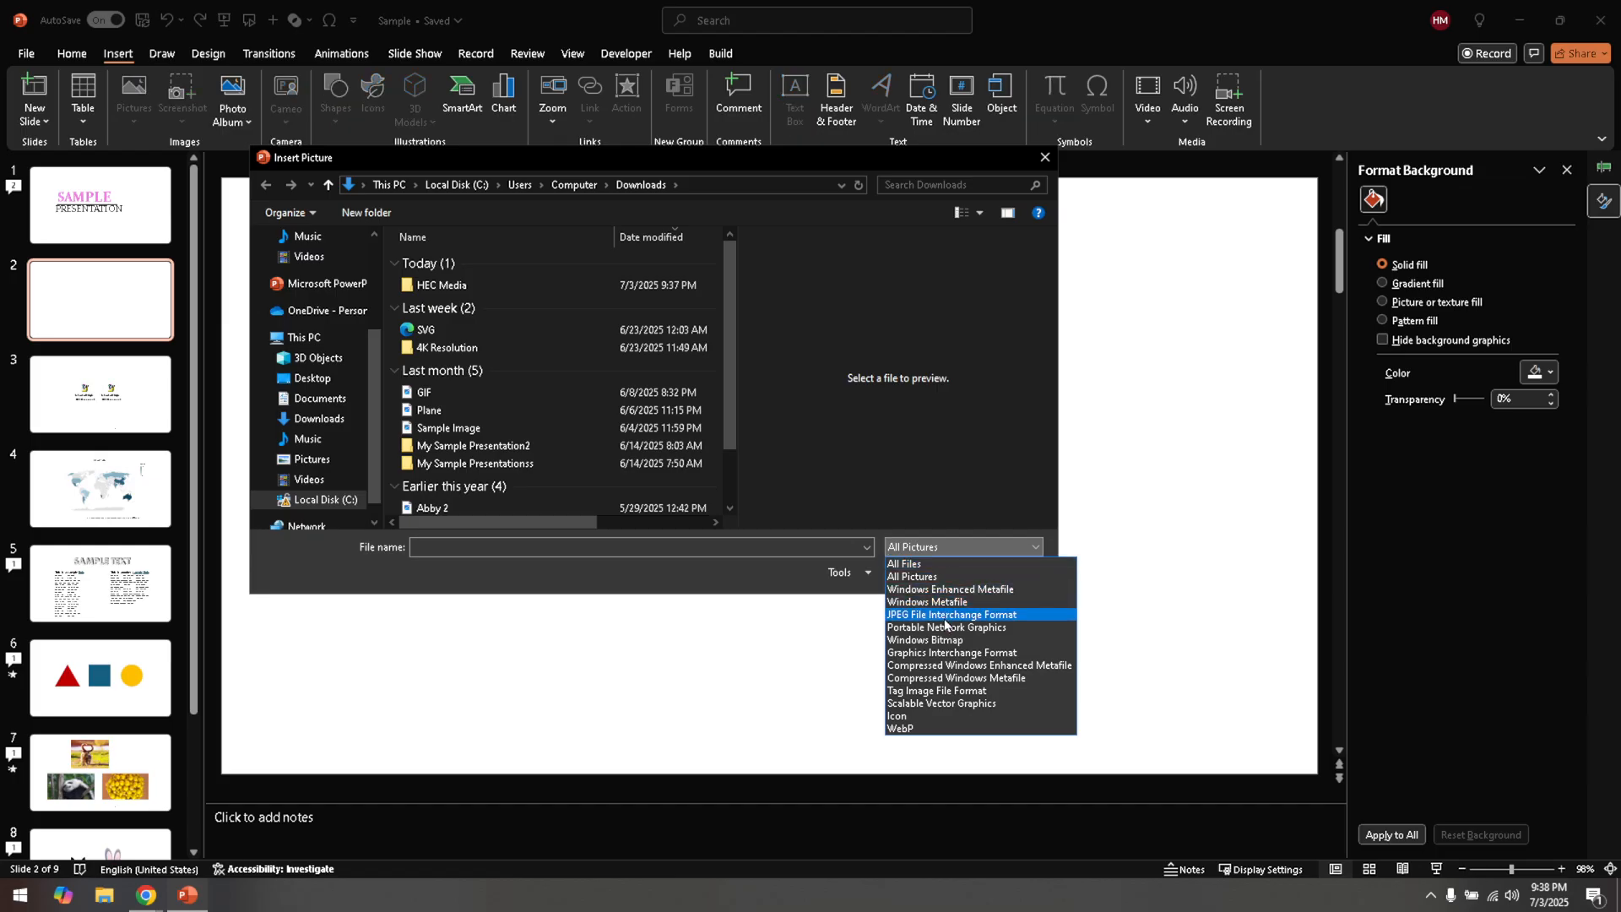
mouse_move(923, 682)
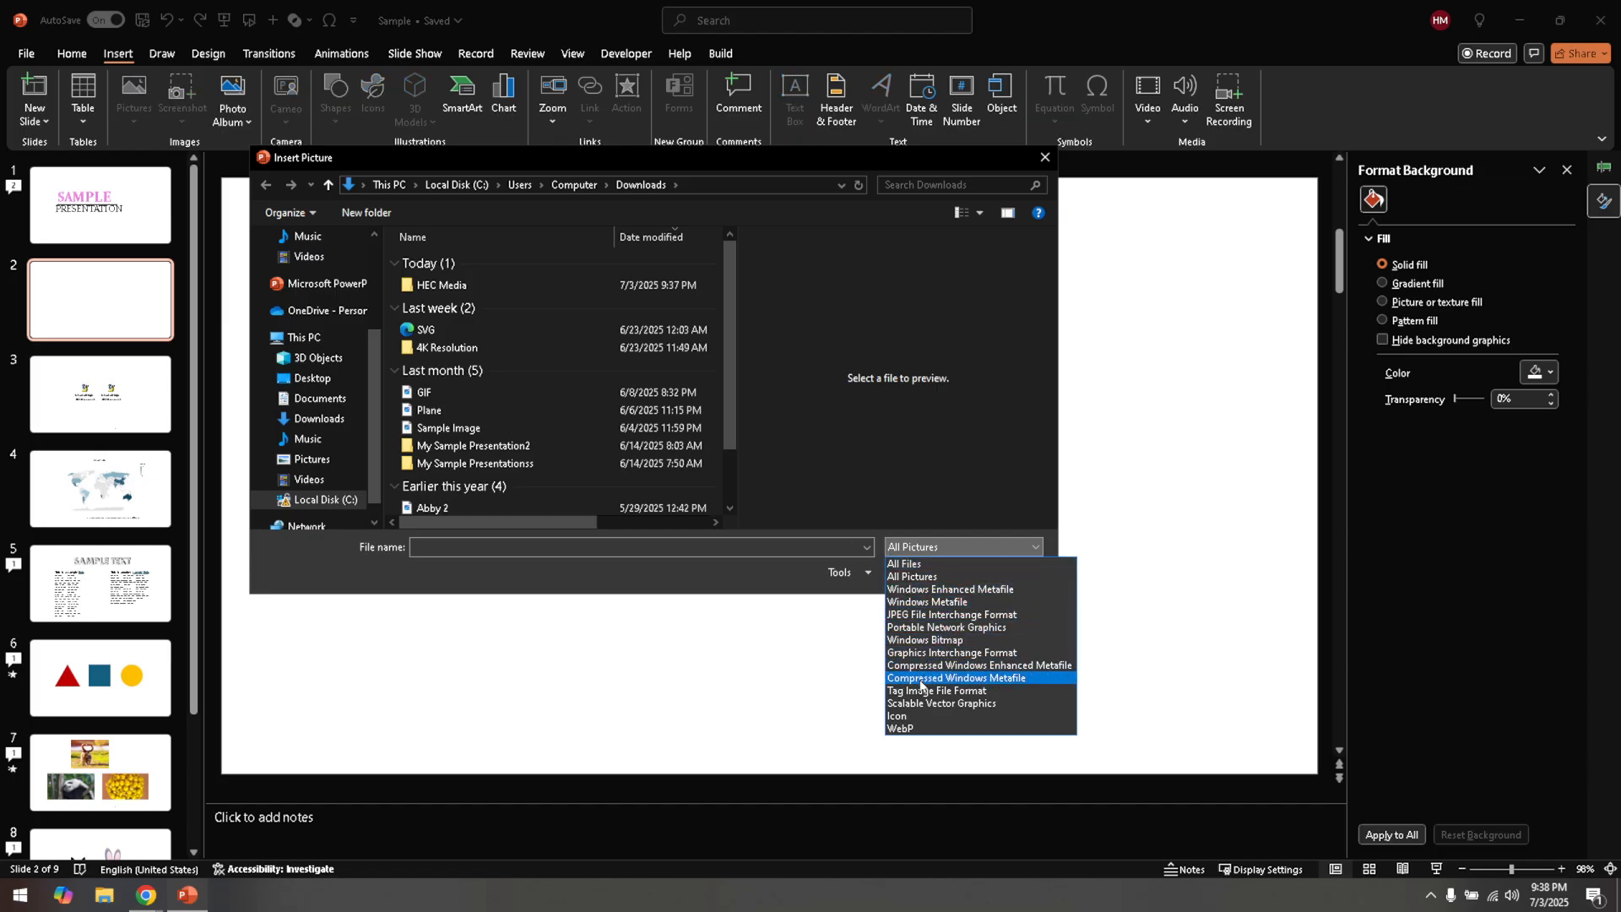
mouse_move(941, 703)
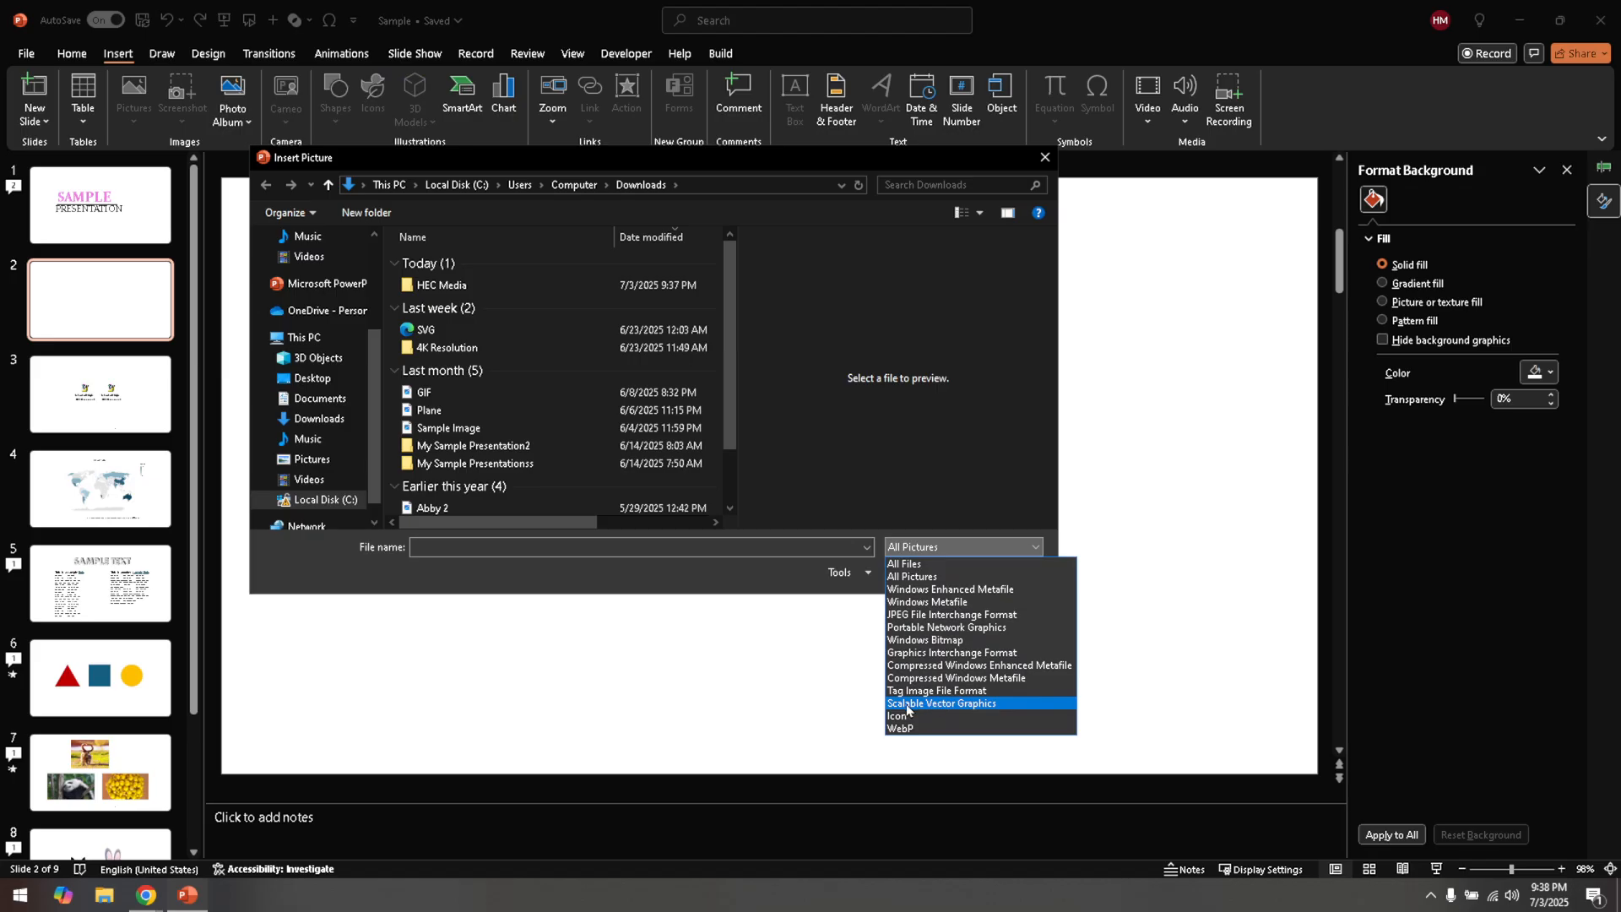
left_click(941, 704)
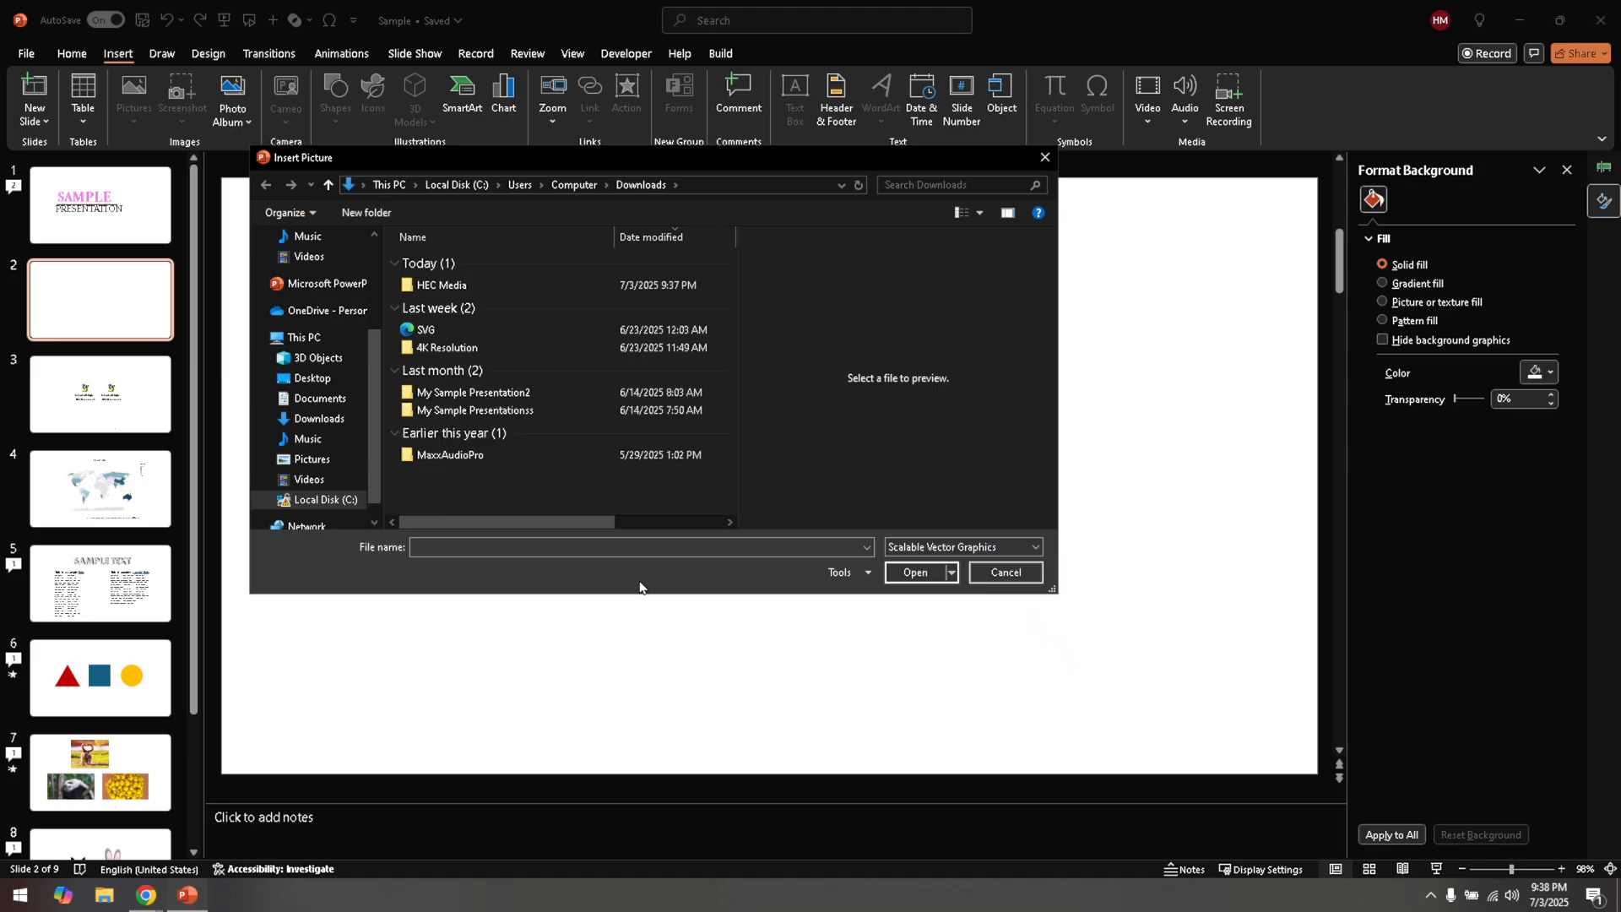
Insert the sword-on-red-oval SVG file onto slide 2.
left_click(426, 328)
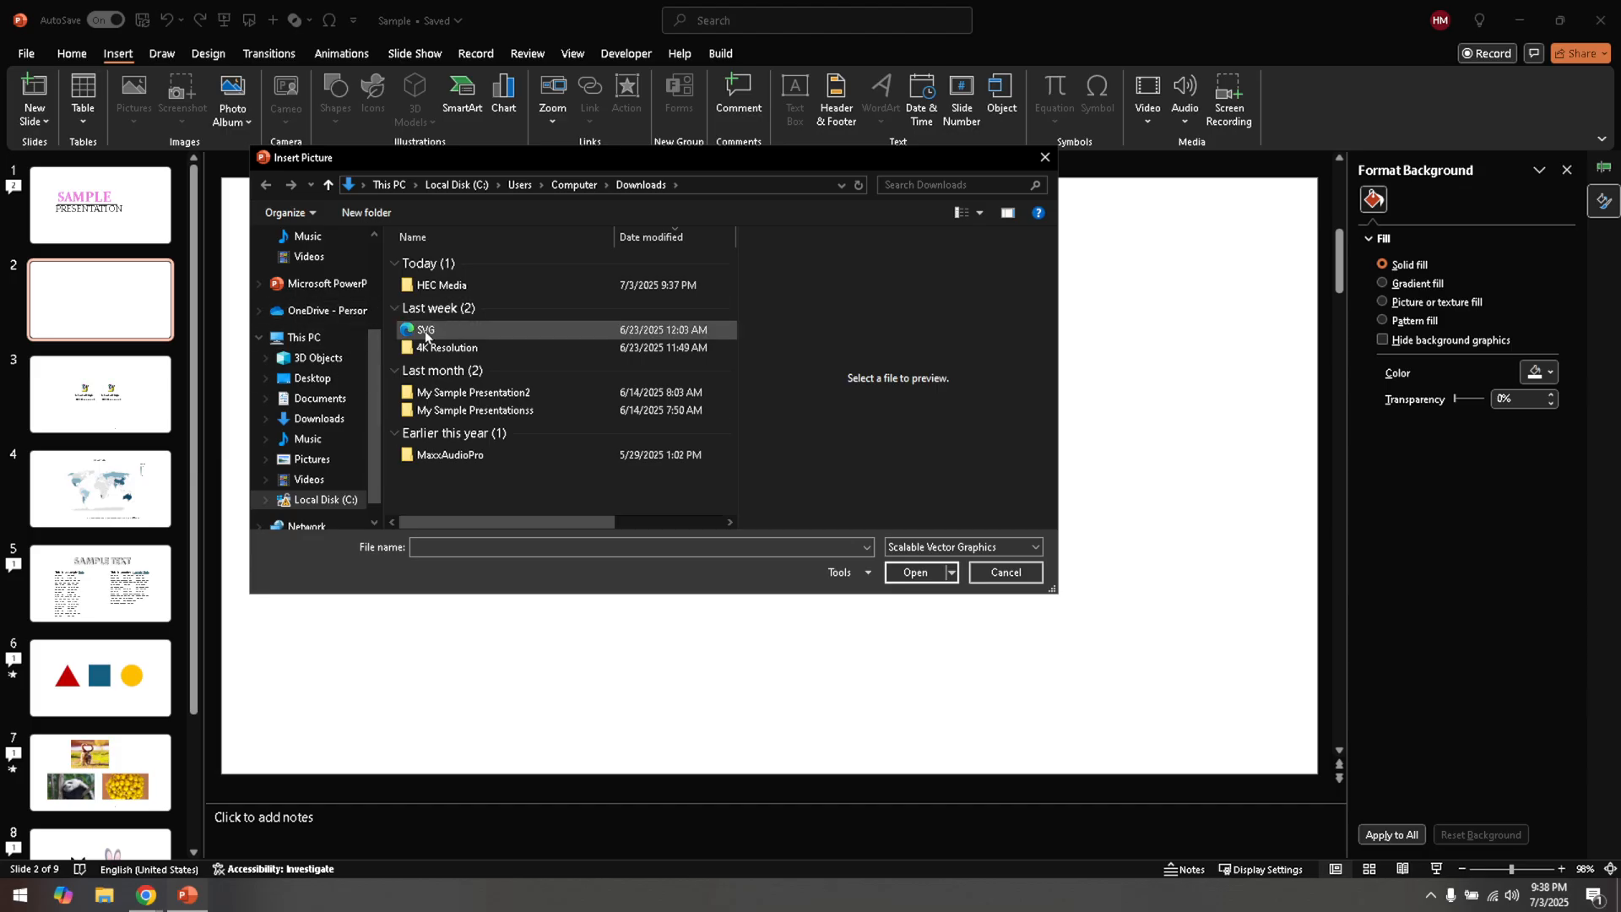
left_click(424, 328)
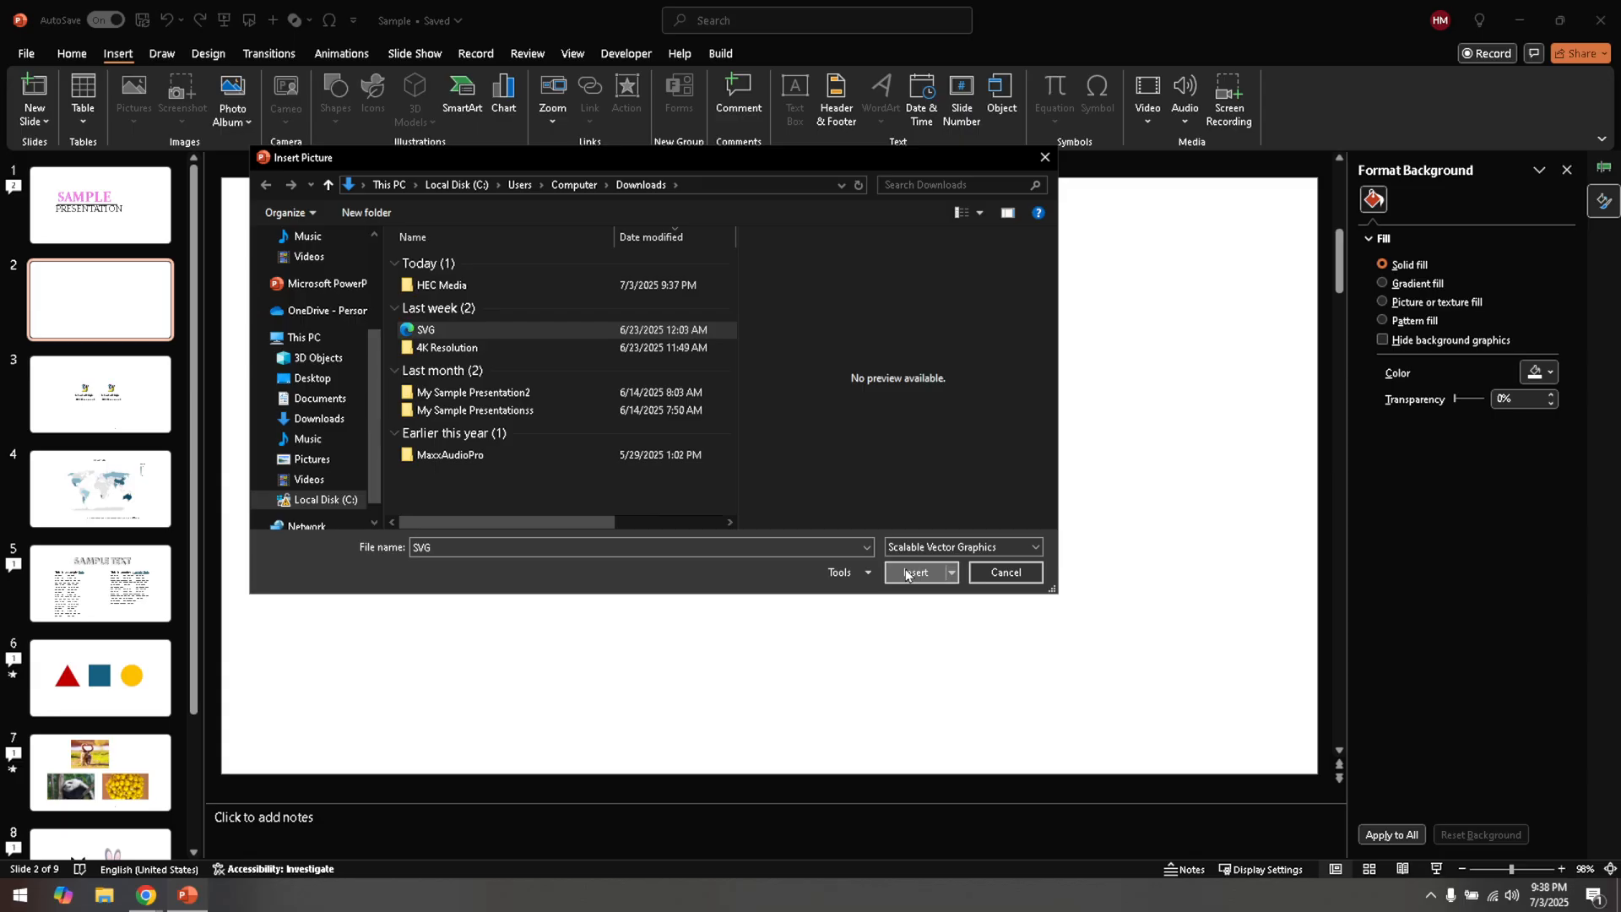
left_click(916, 572)
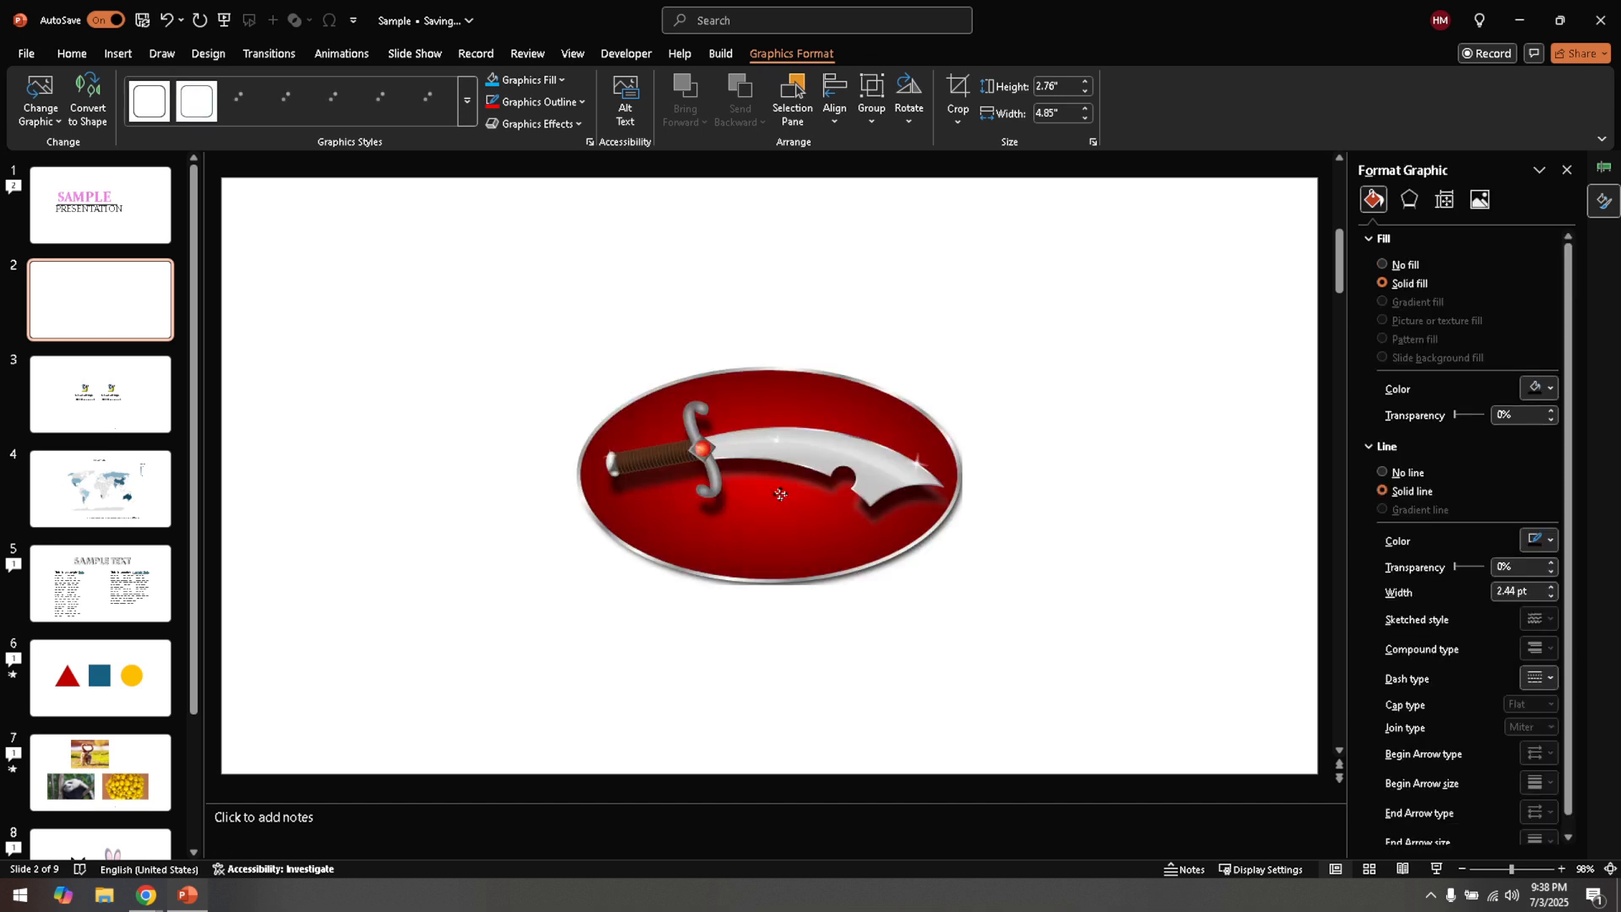
Shrink the sword graphic to about 3.96 by 2.25 inches and select it.
left_click(770, 475)
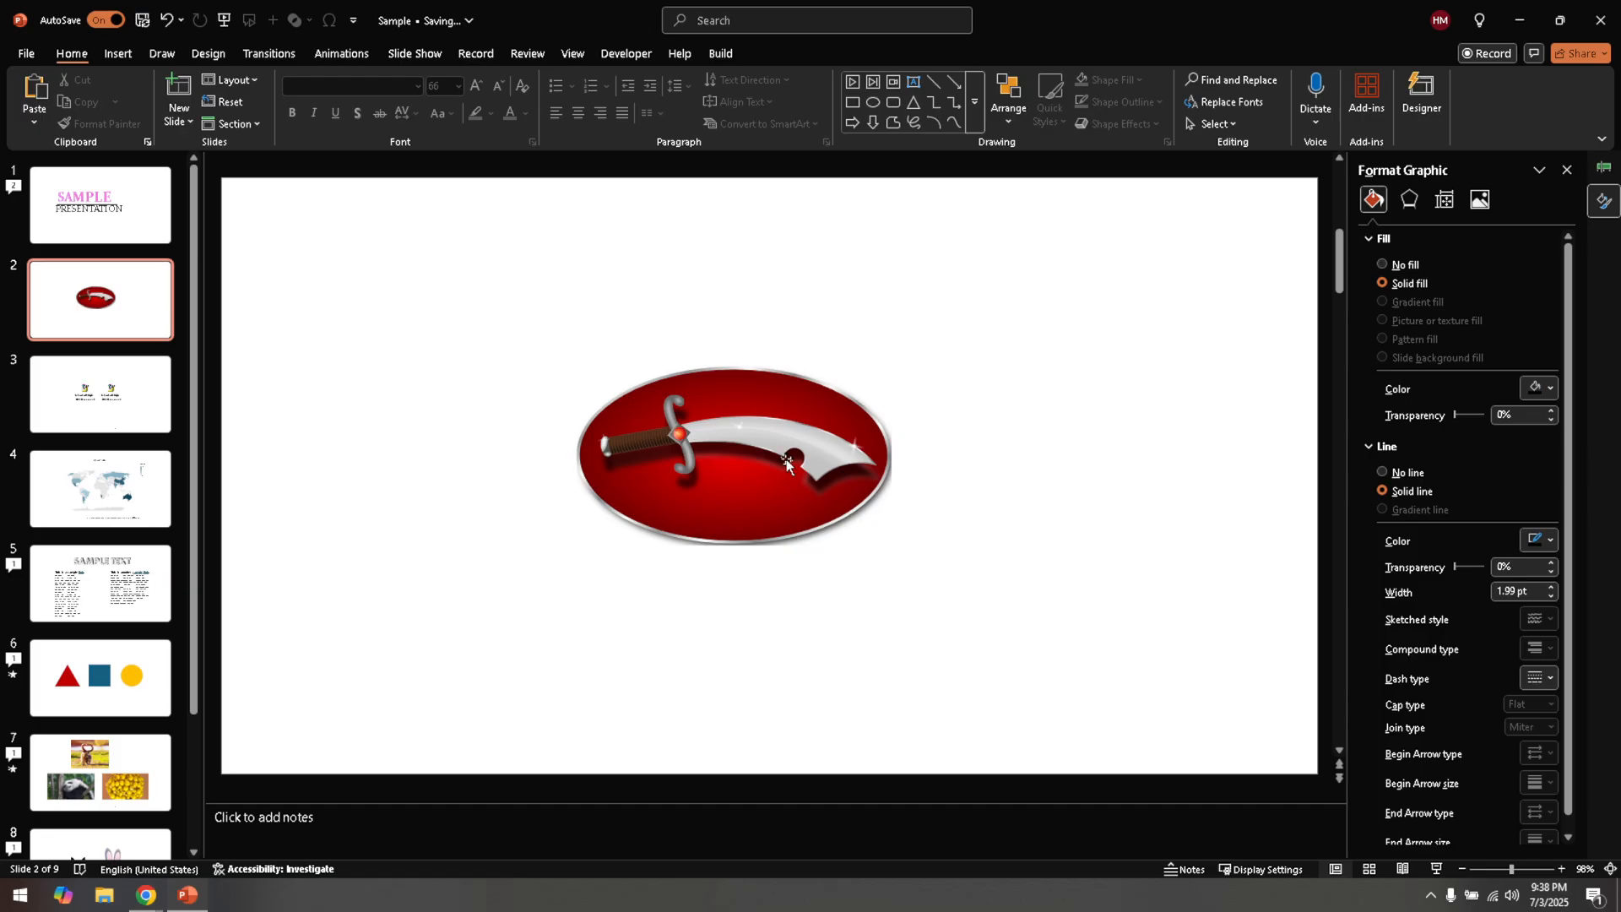
left_click(734, 455)
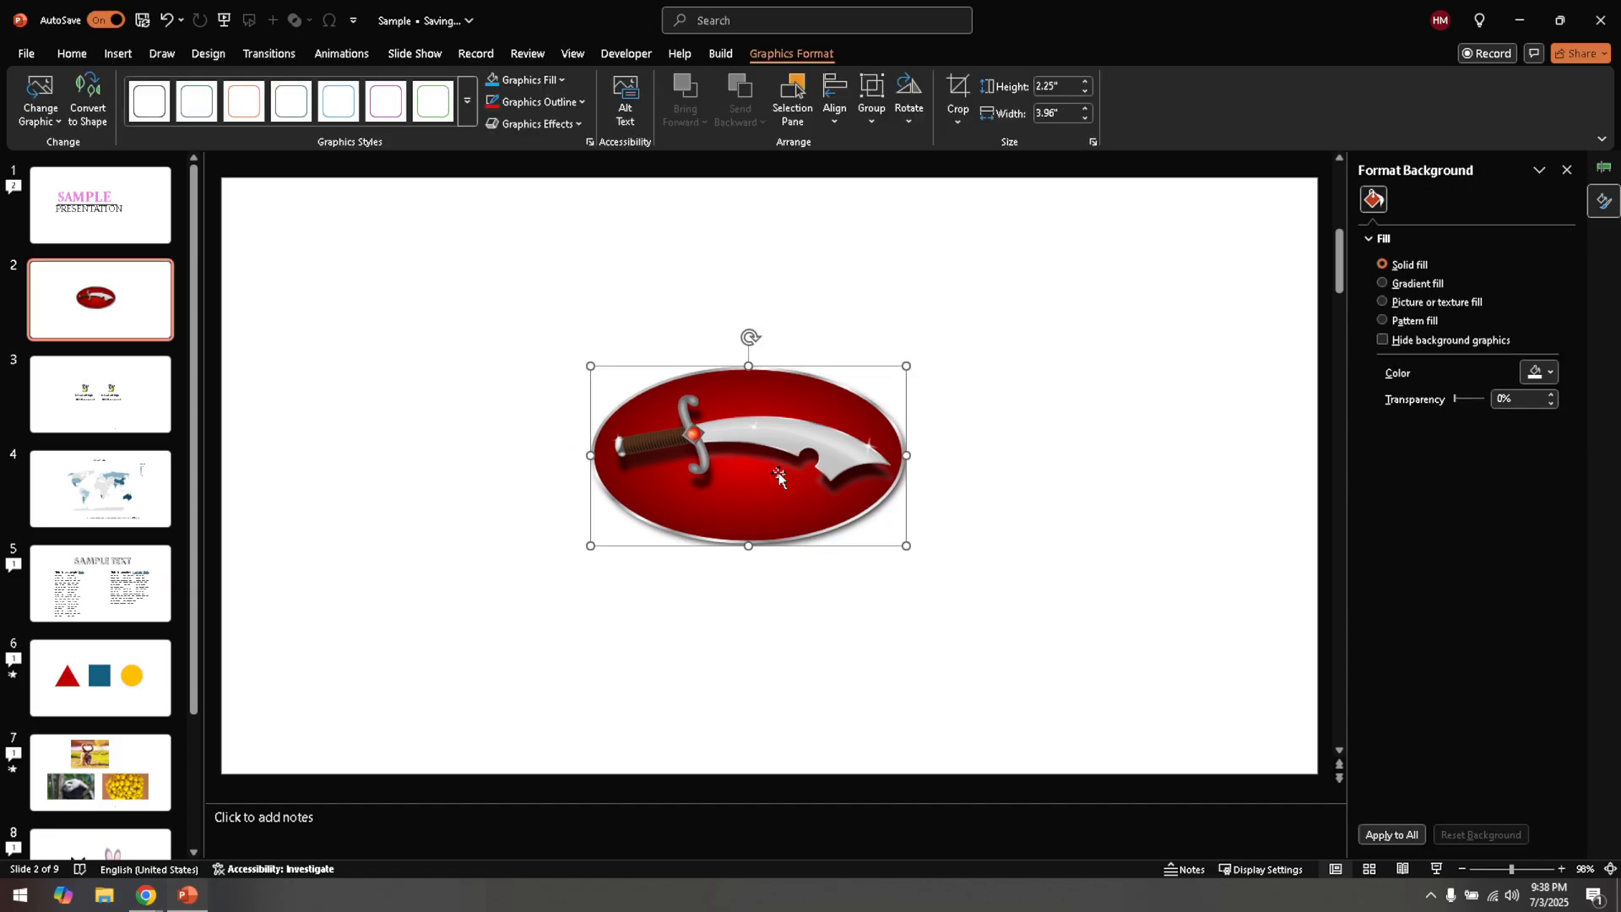